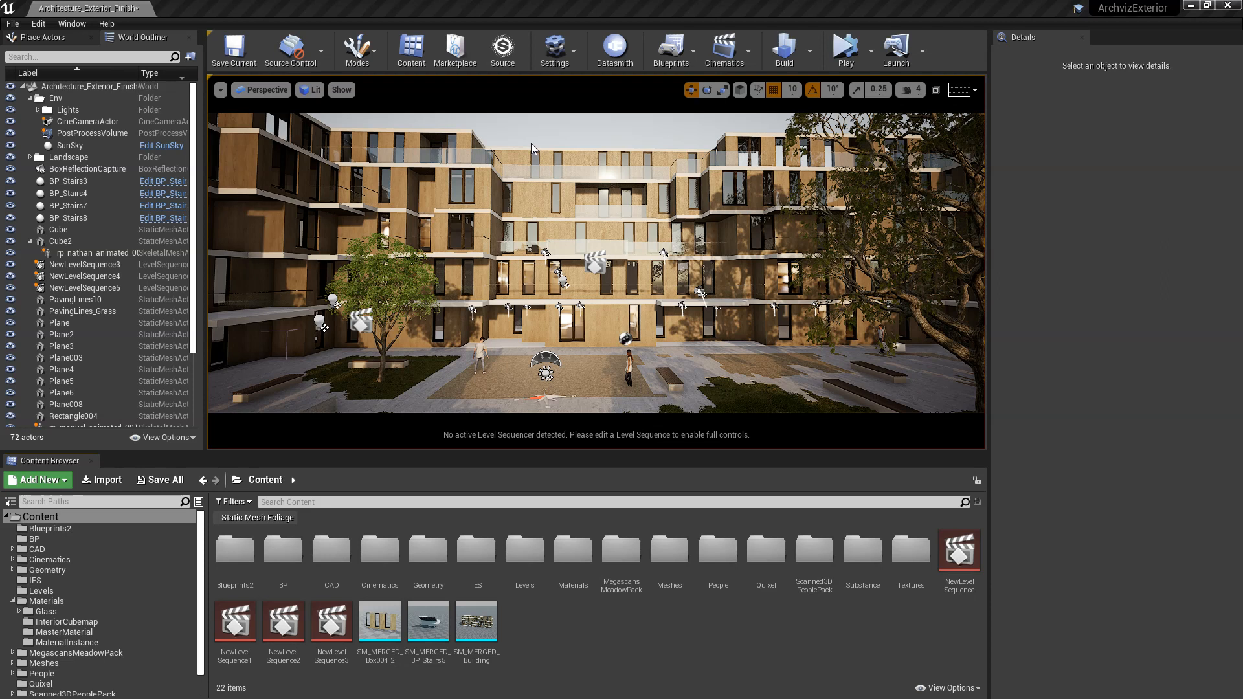
pyautogui.moveTo(784, 241)
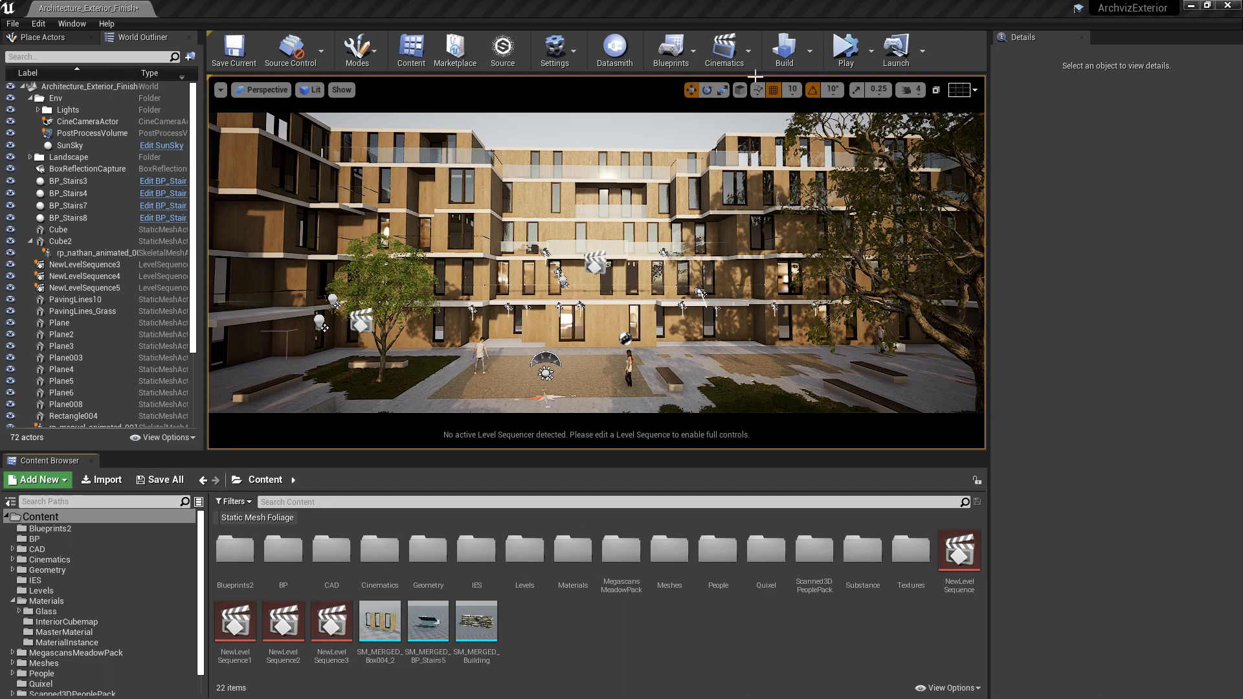
# Open the Cinematics dropdown showing Add Level Sequence and the three existing sequences.
pyautogui.click(723, 49)
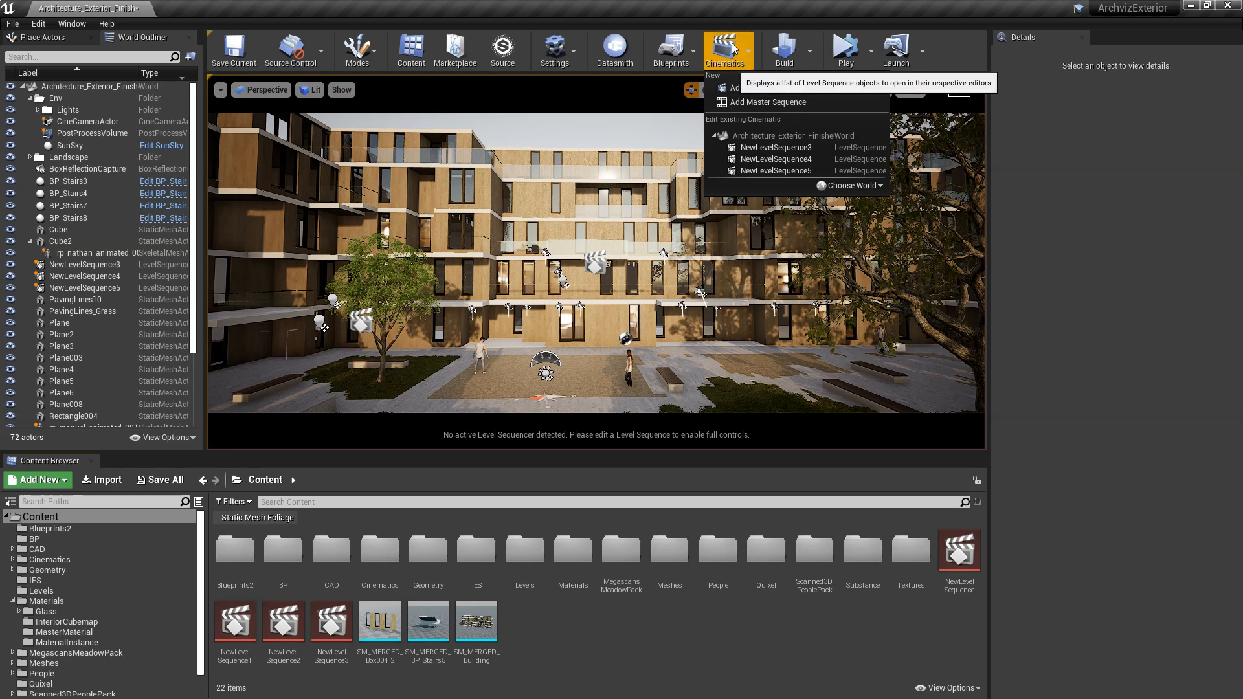
pyautogui.moveTo(766, 88)
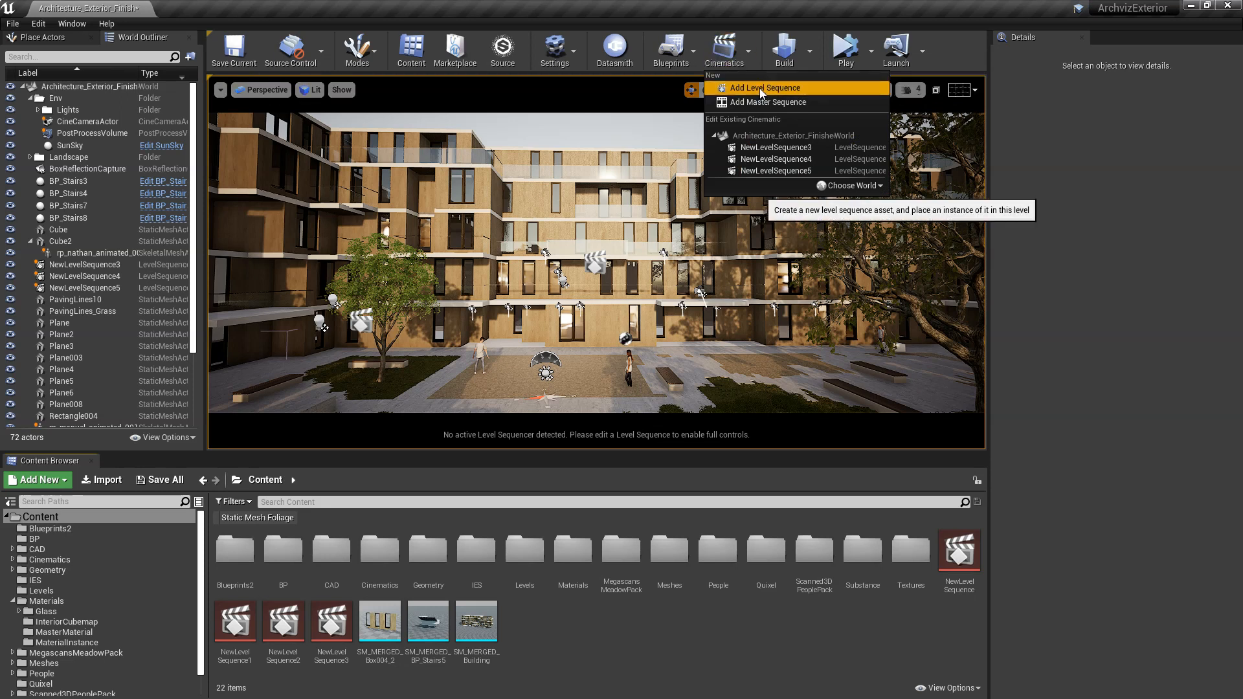
# Add a level sequence and create a cine camera as its camera cut.
pyautogui.click(770, 87)
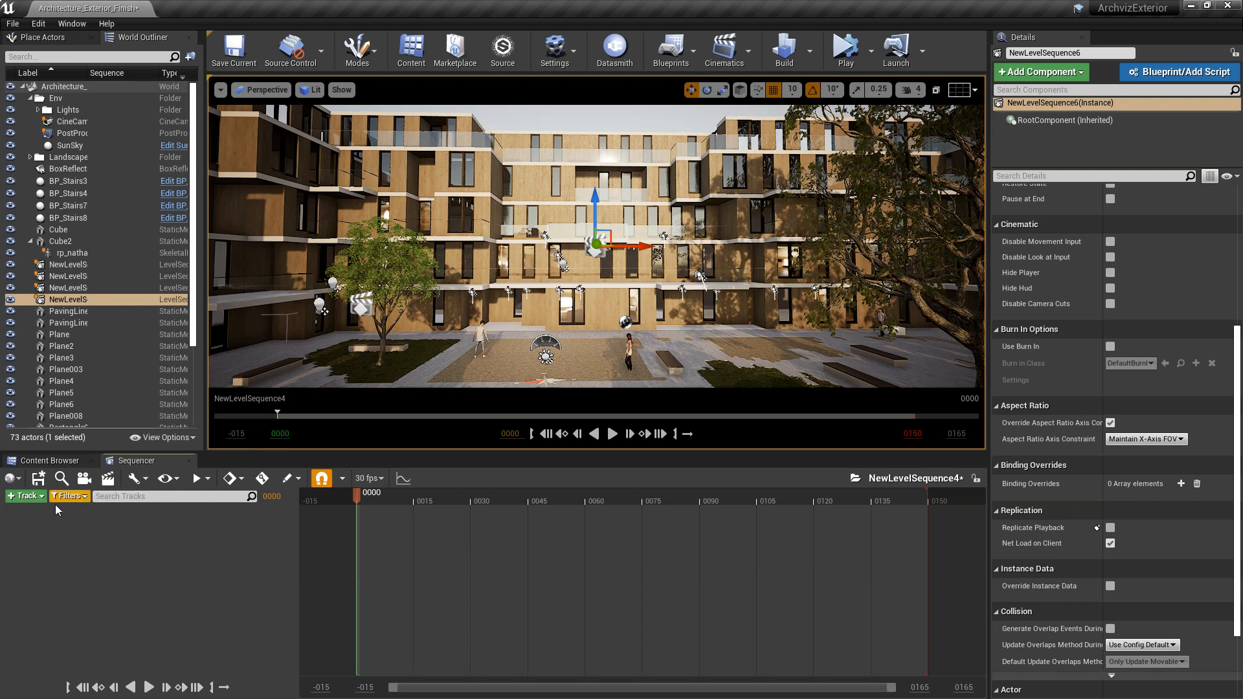
pyautogui.moveTo(84, 478)
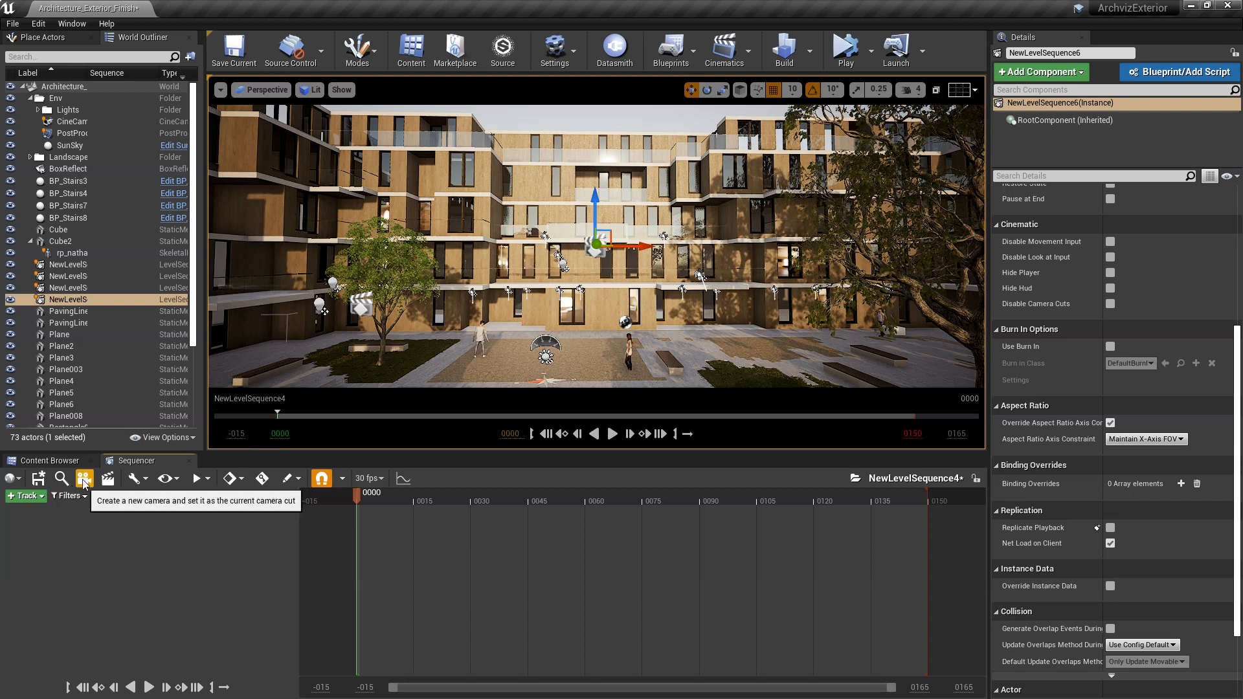
pyautogui.click(84, 478)
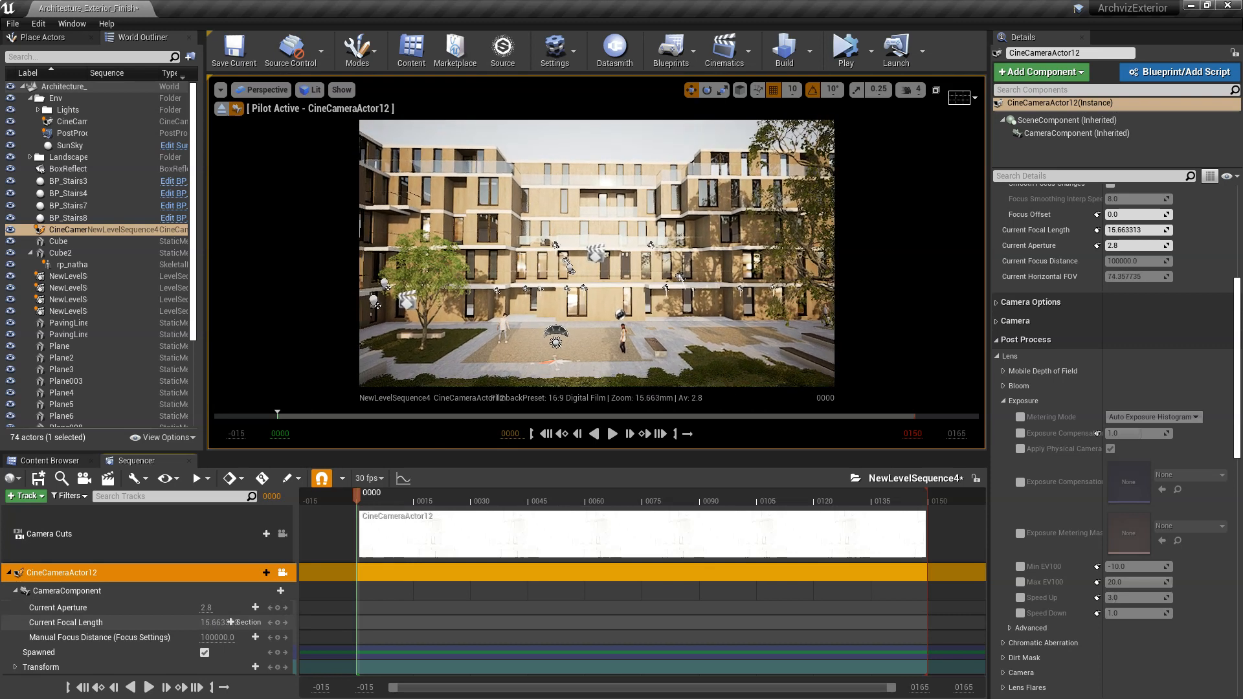
pyautogui.click(47, 460)
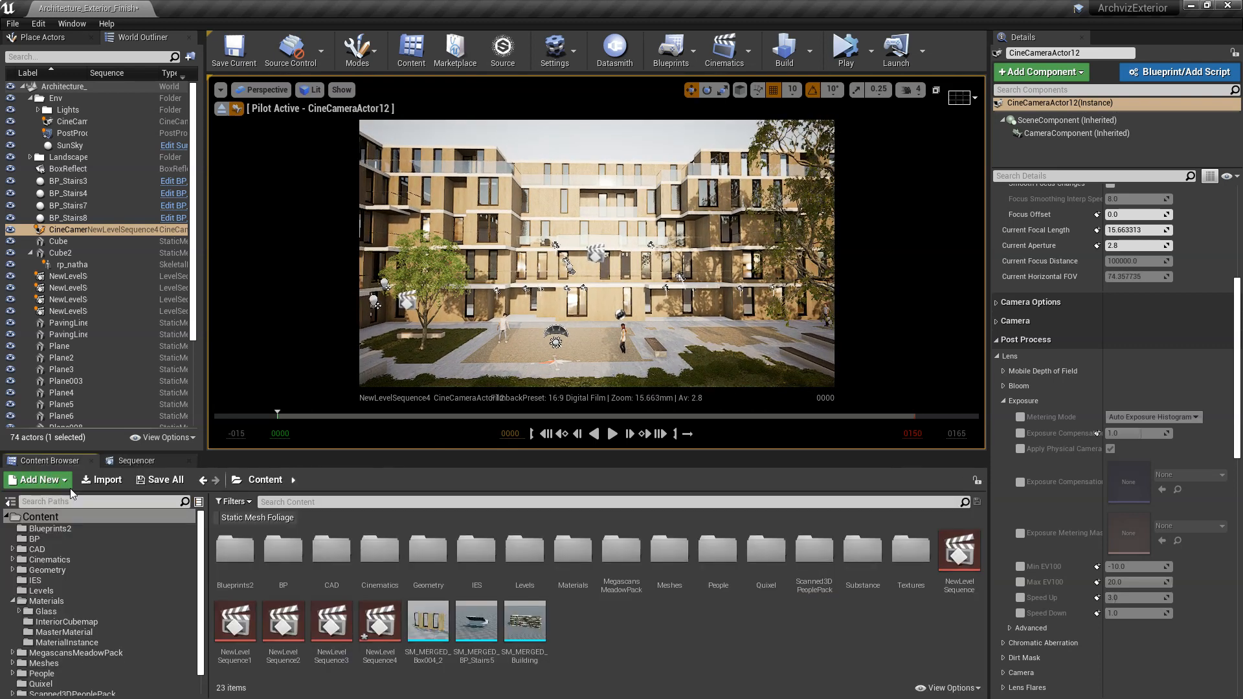
# Bring the Sequencer tracks back into view and open the Window menu's Cinematics list.
pyautogui.click(165, 480)
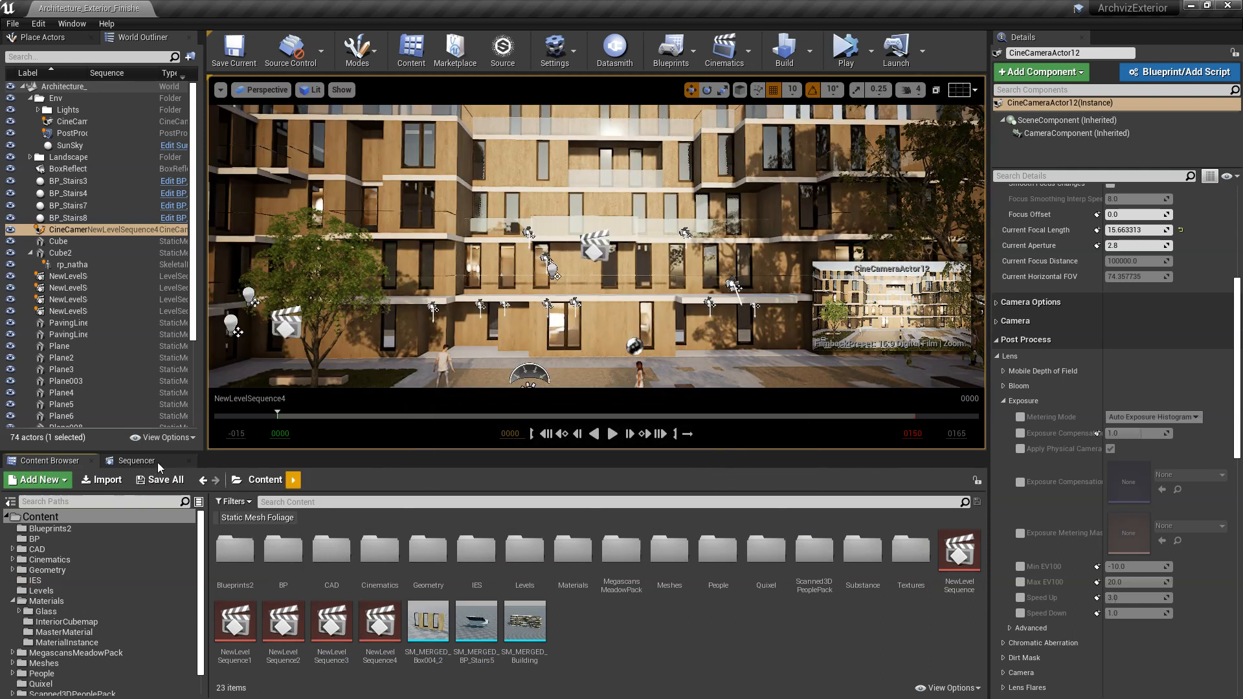
pyautogui.click(135, 460)
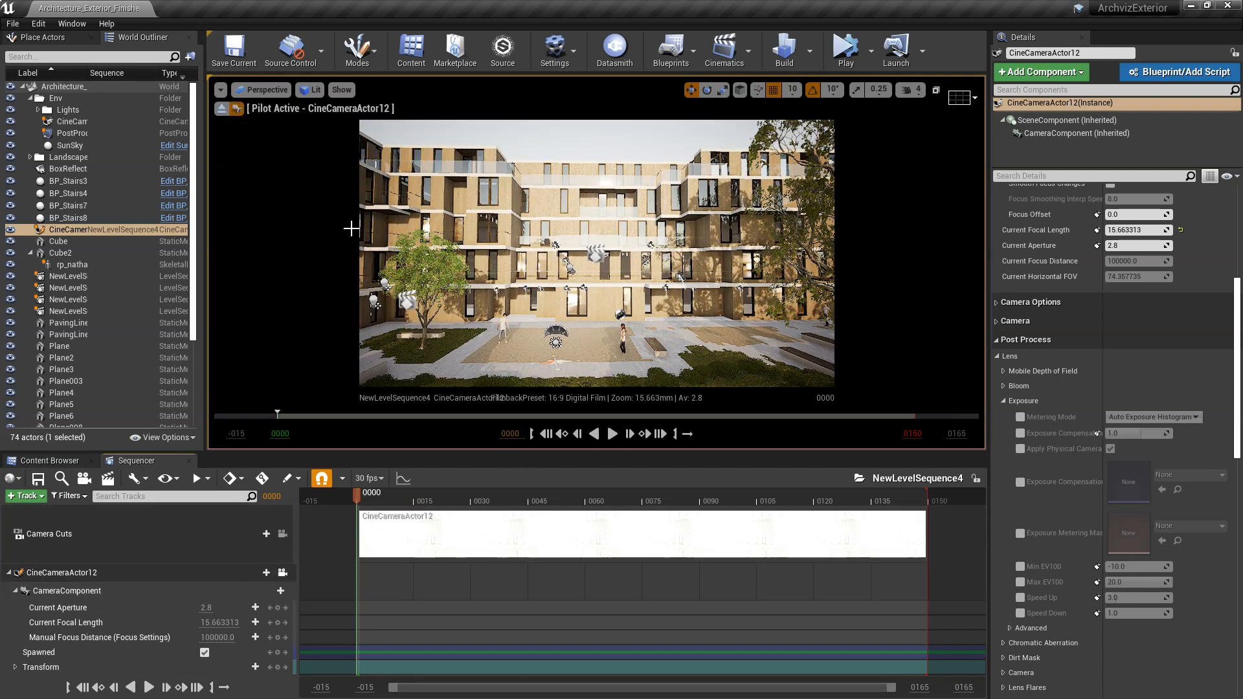
pyautogui.click(71, 23)
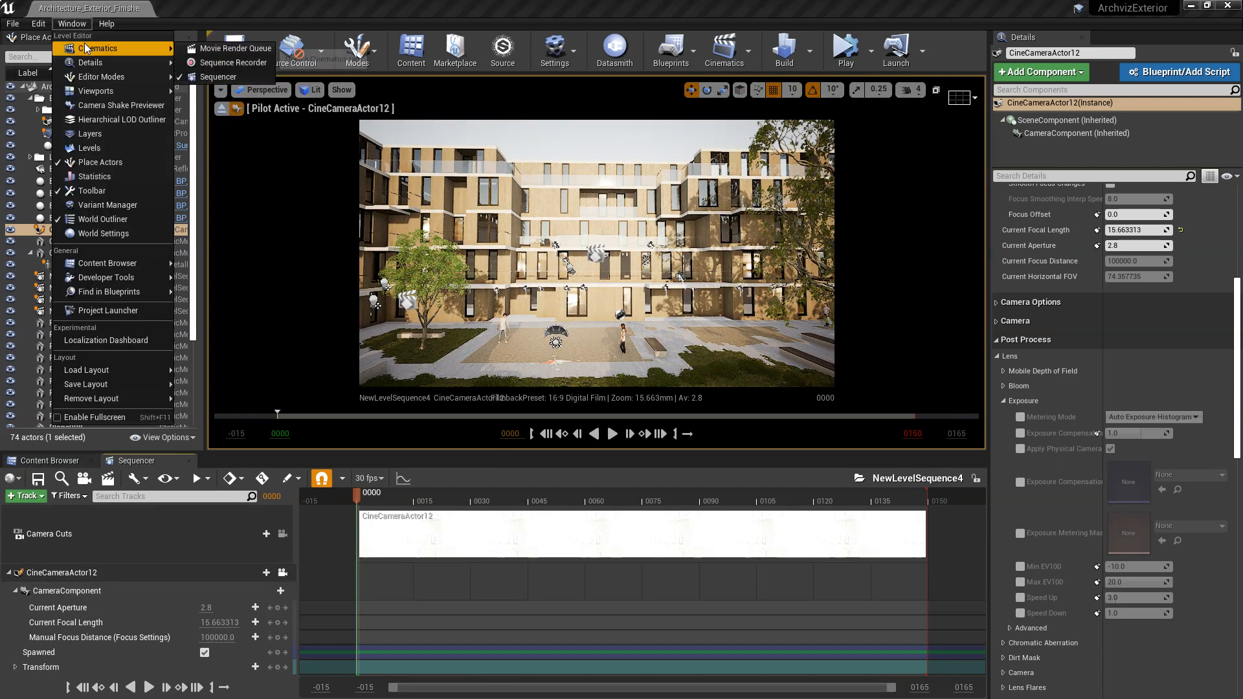
# Replace the NewLevelSequence3 render job with NewLevelSequence4 and open its render settings.
pyautogui.click(236, 48)
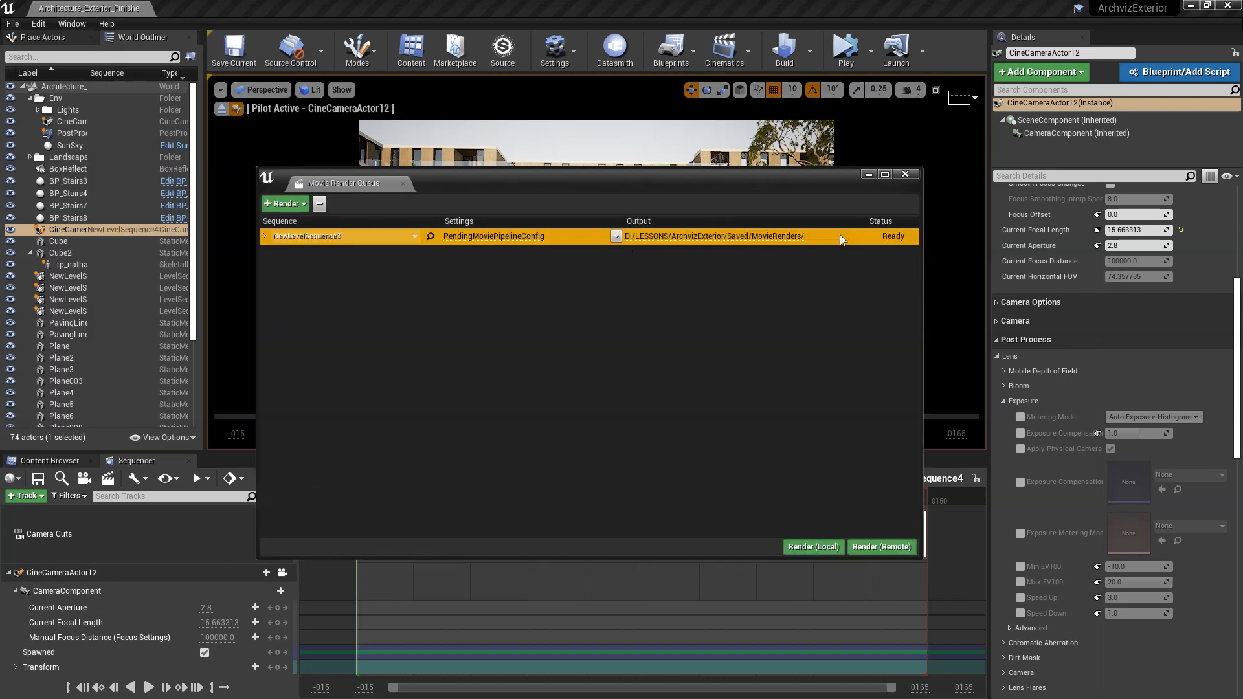
pyautogui.click(319, 204)
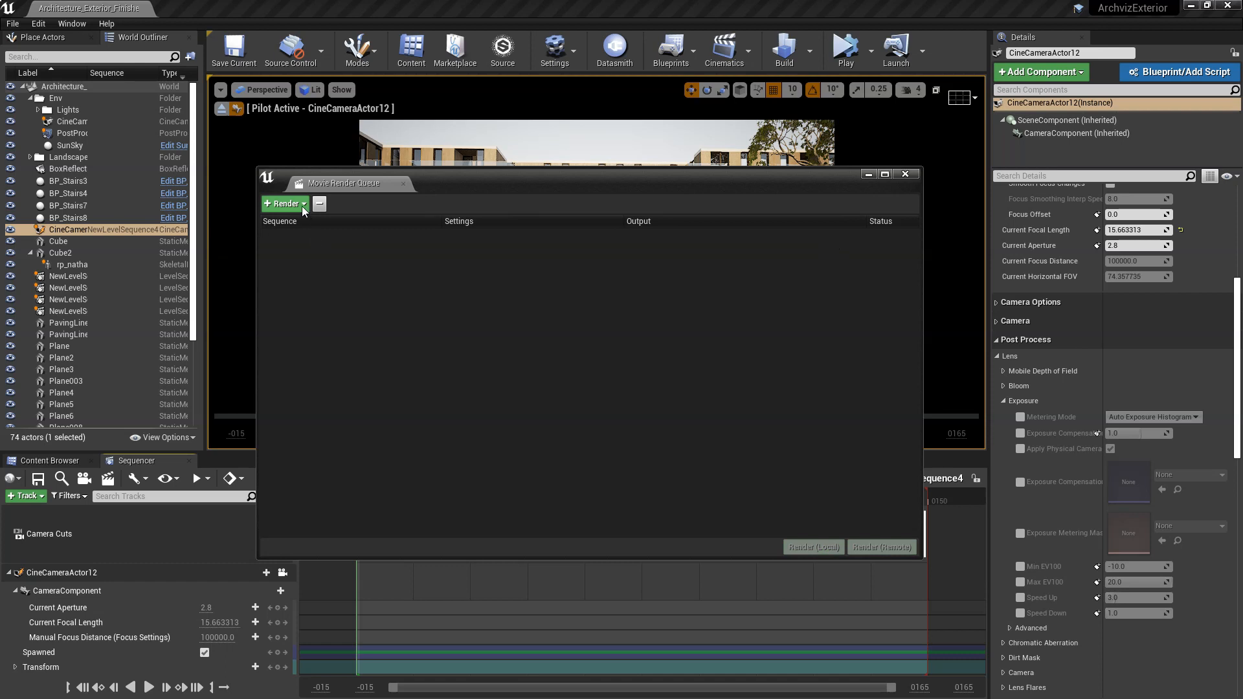
pyautogui.click(283, 204)
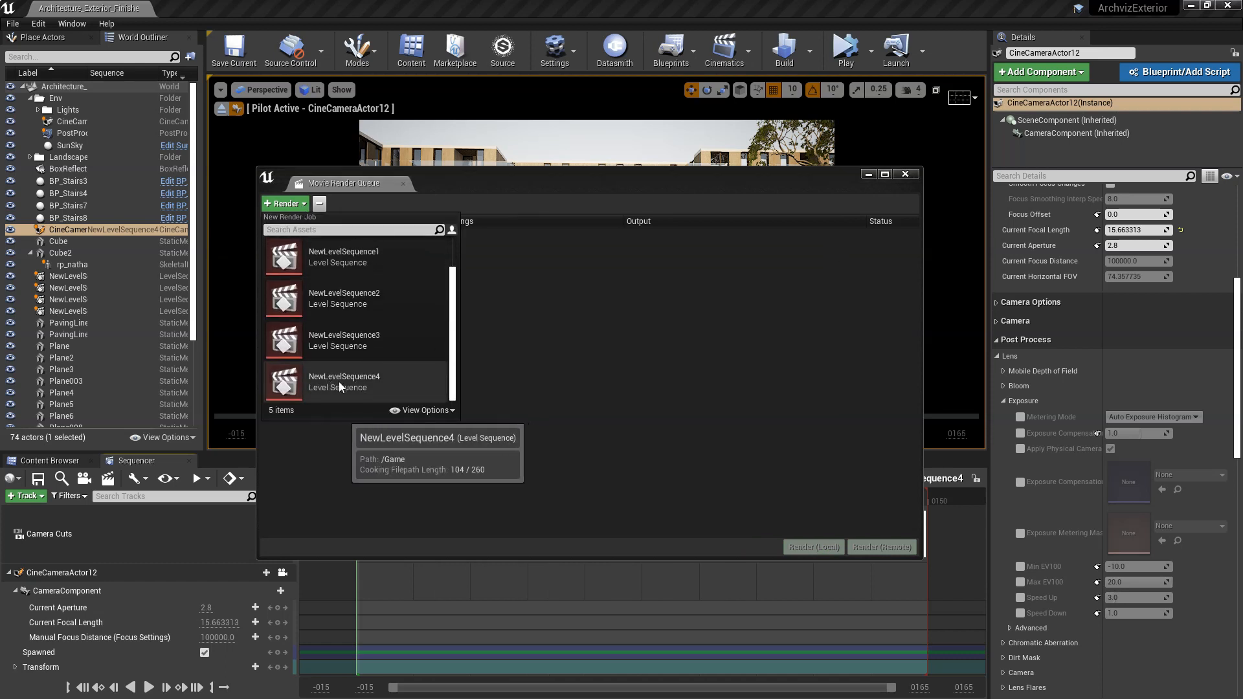
pyautogui.click(344, 381)
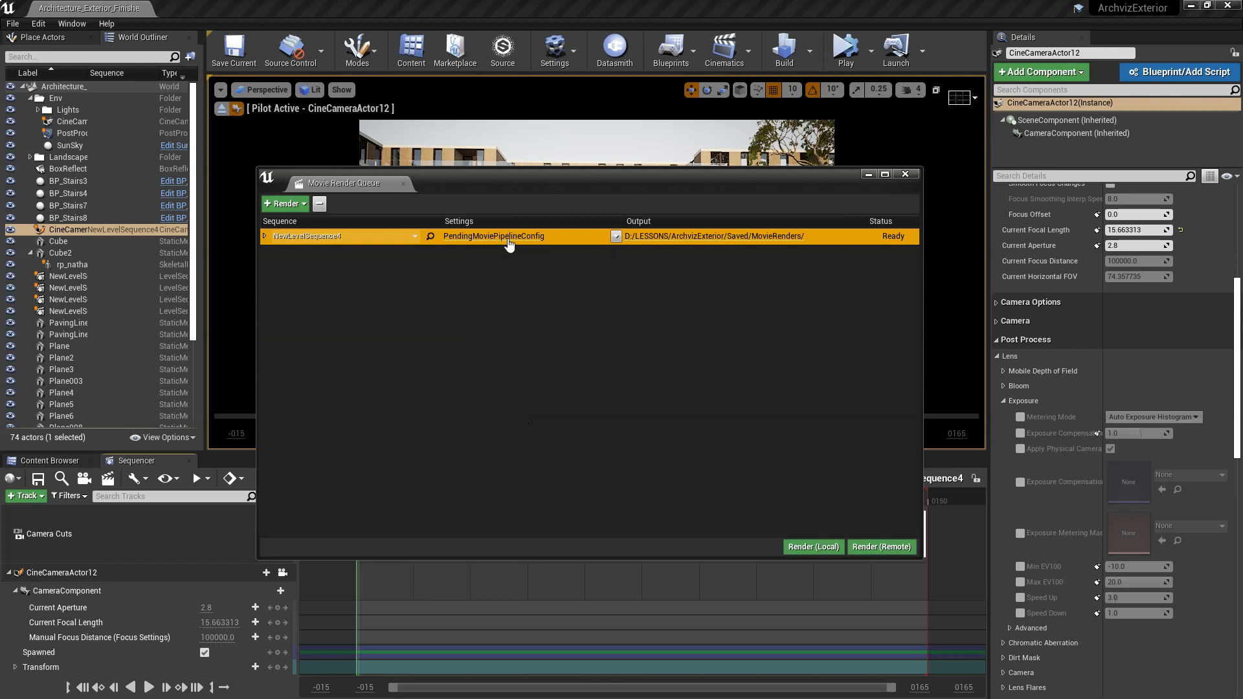
pyautogui.click(493, 236)
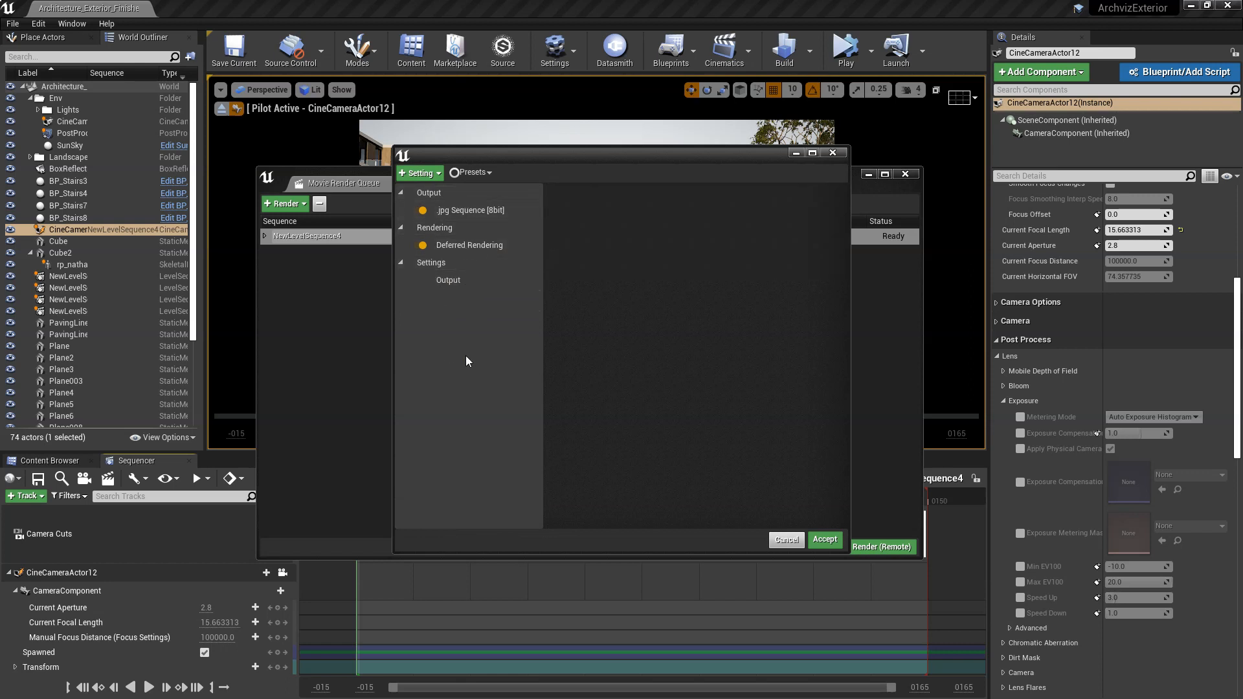
# Output to Desktop/render and render only frames 10 to 11 via a custom playback range.
pyautogui.click(447, 279)
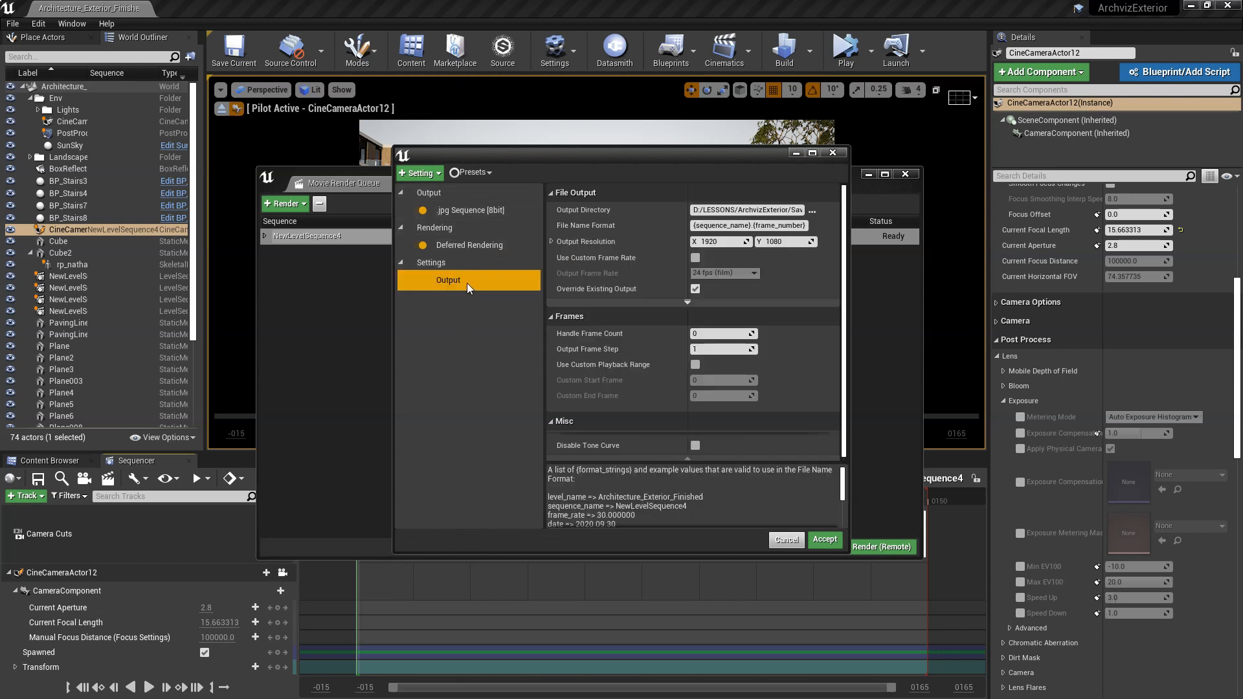
pyautogui.moveTo(663, 217)
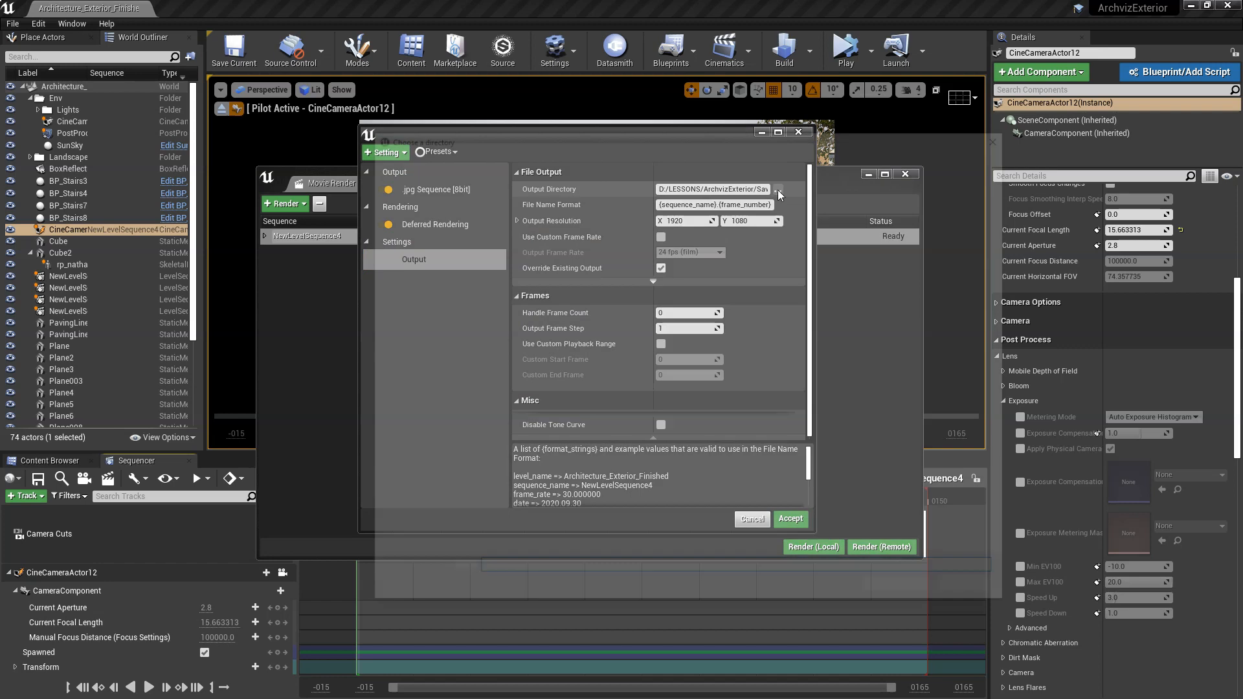
pyautogui.click(780, 195)
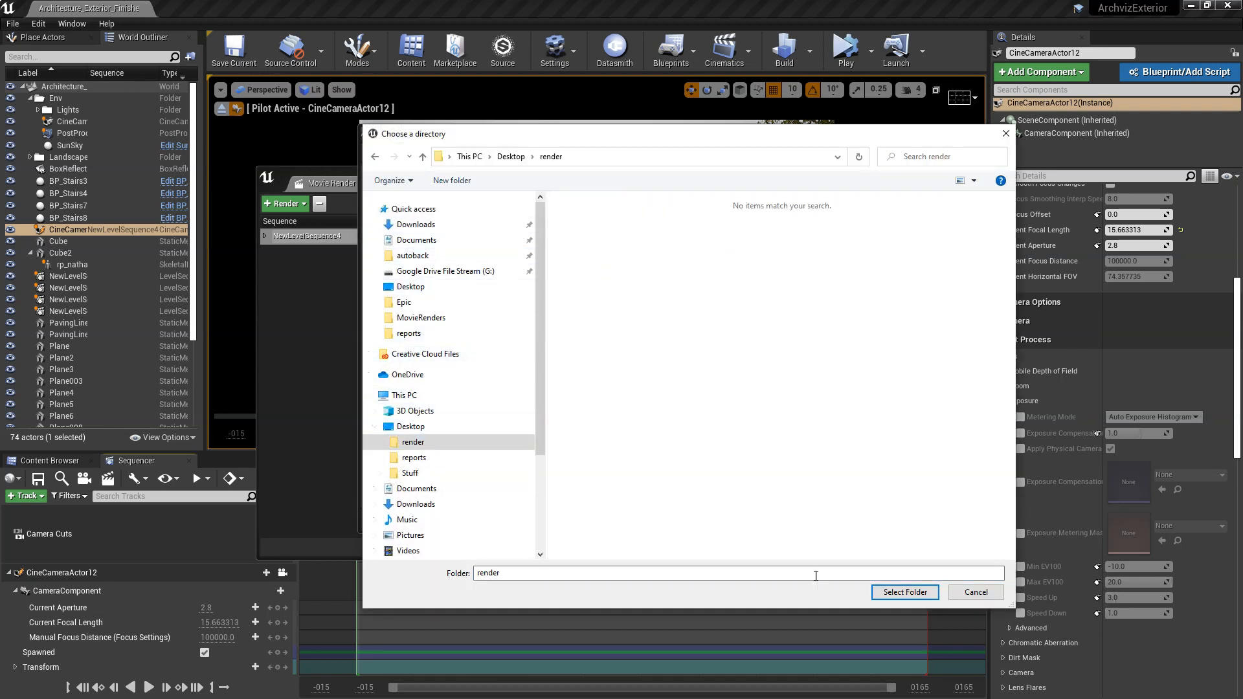
pyautogui.click(904, 592)
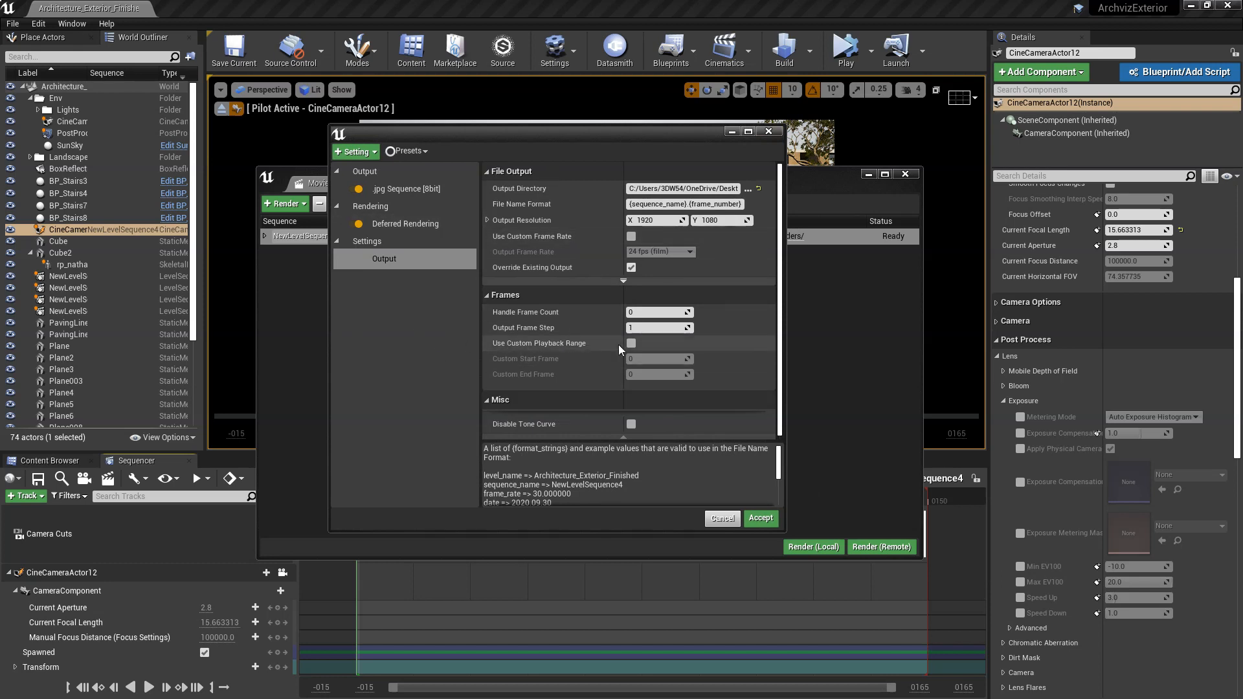
pyautogui.click(632, 343)
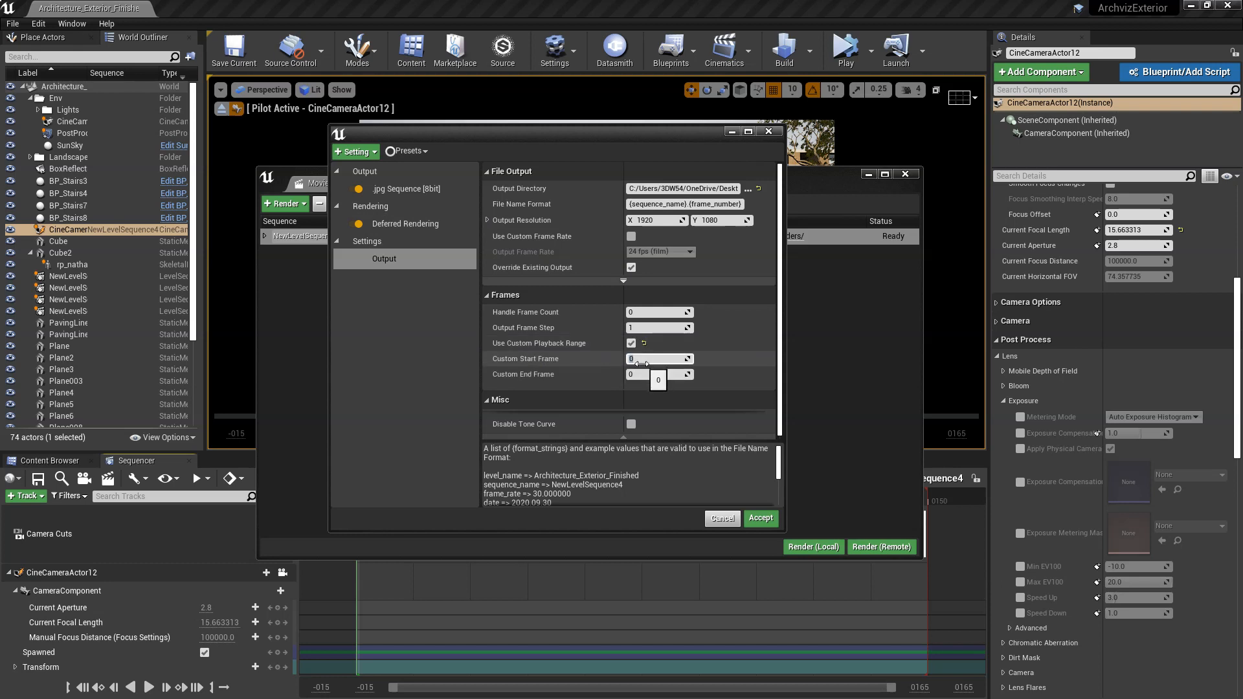
pyautogui.write('10')
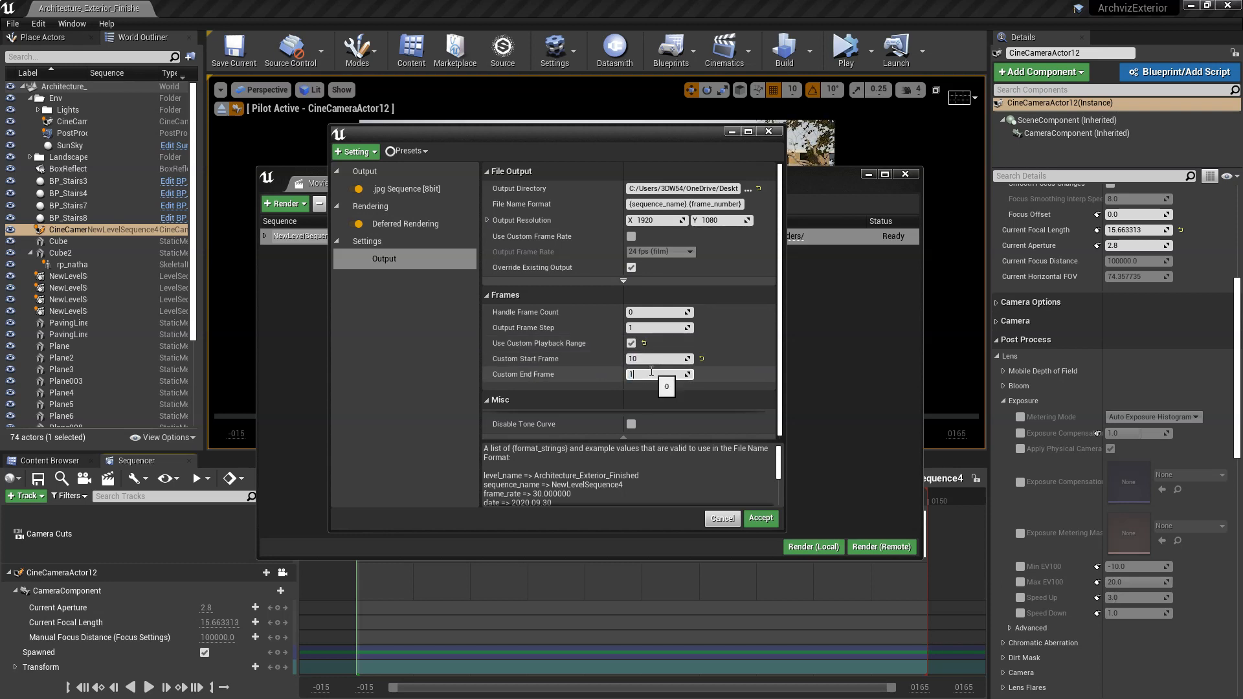
pyautogui.write('1')
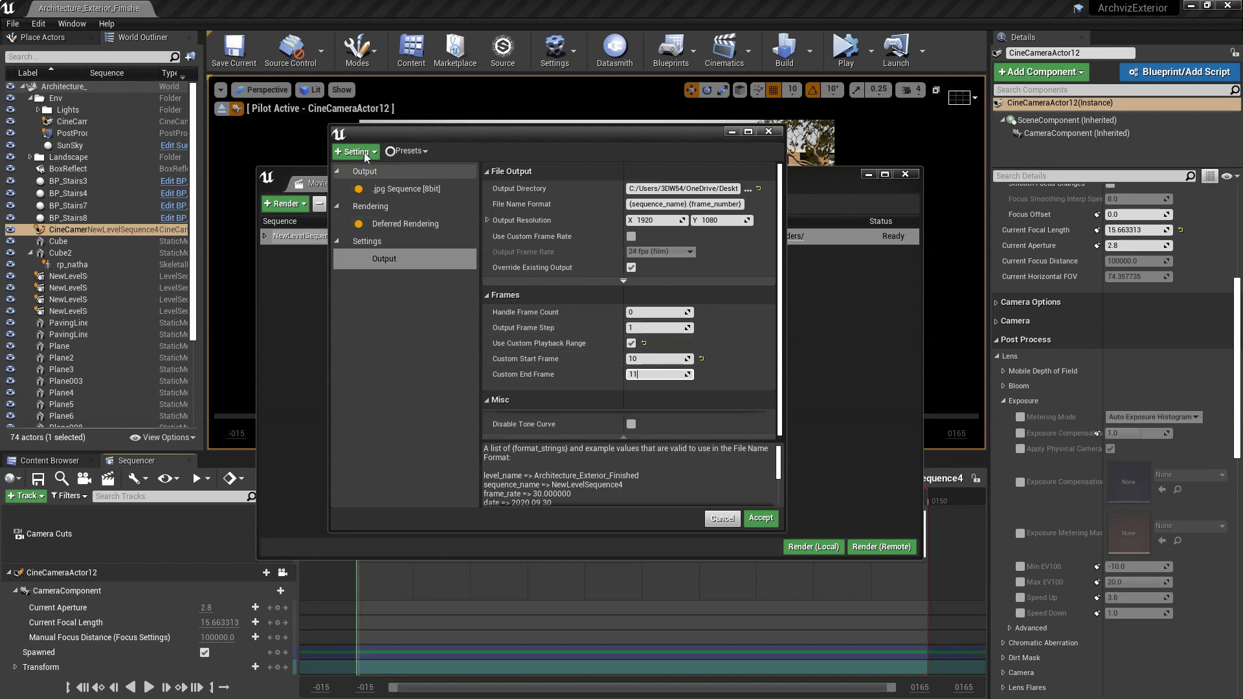
# Add Anti-aliasing settings with 16 temporal samples and override method None.
pyautogui.click(394, 259)
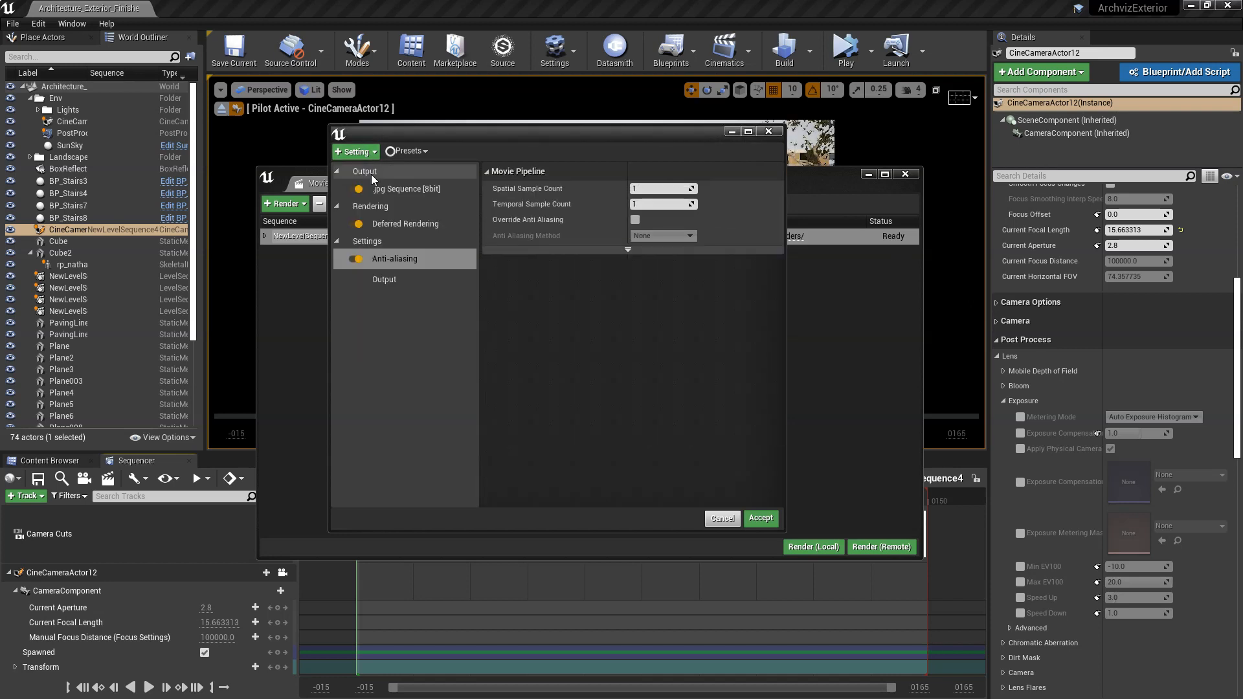
pyautogui.moveTo(539, 204)
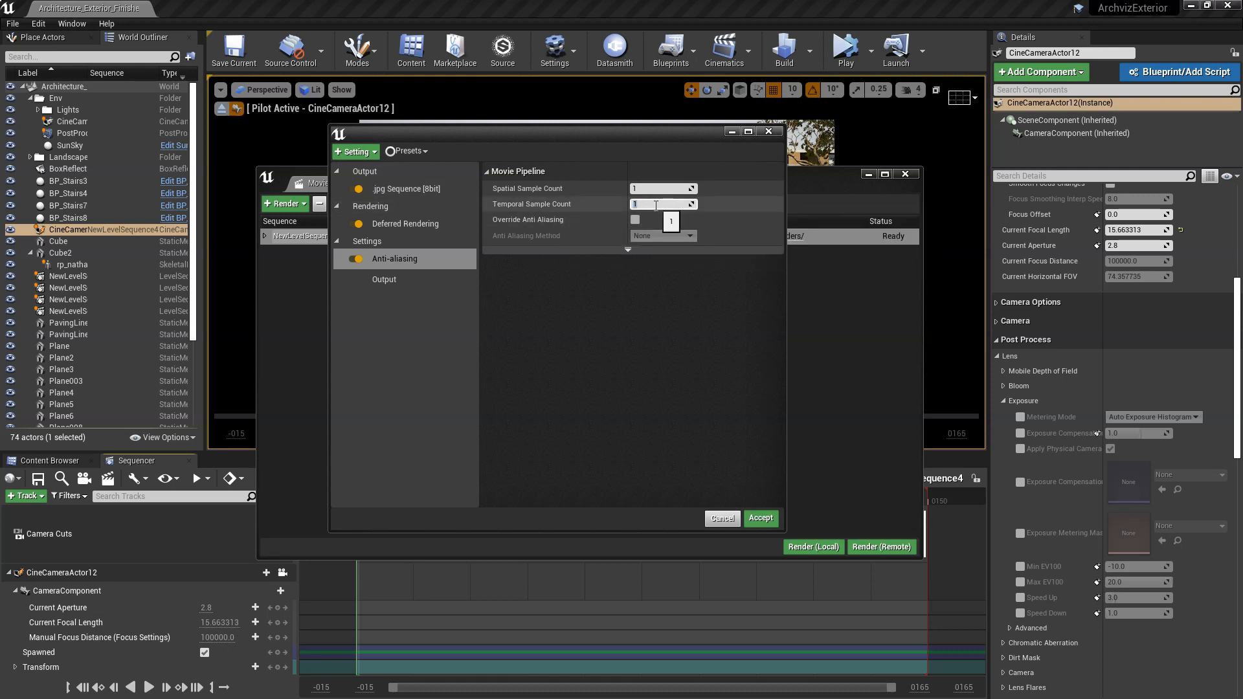
pyautogui.write('16')
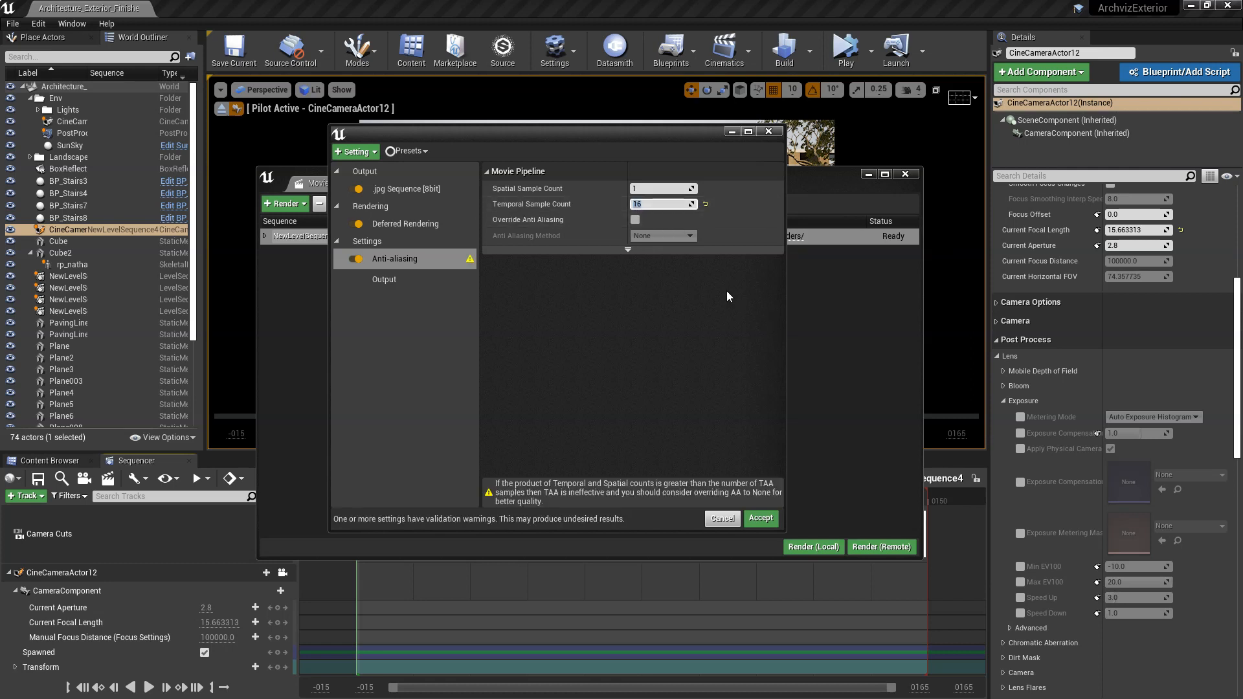
pyautogui.moveTo(527, 219)
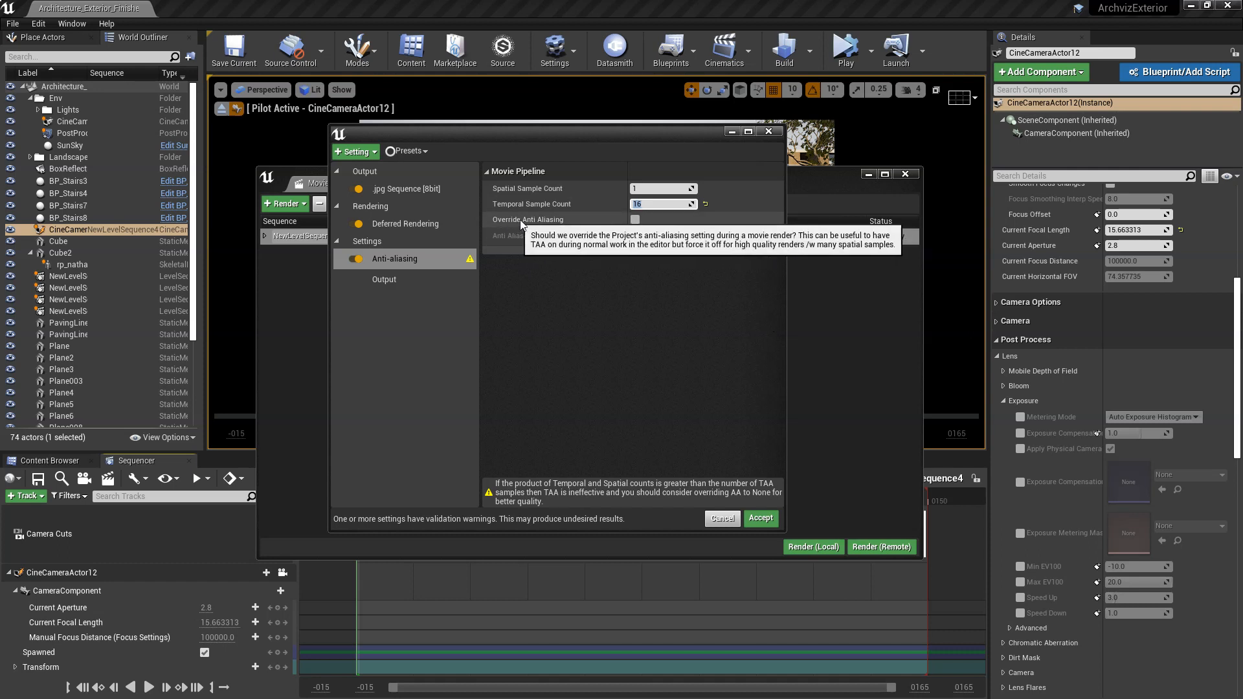
pyautogui.click(634, 220)
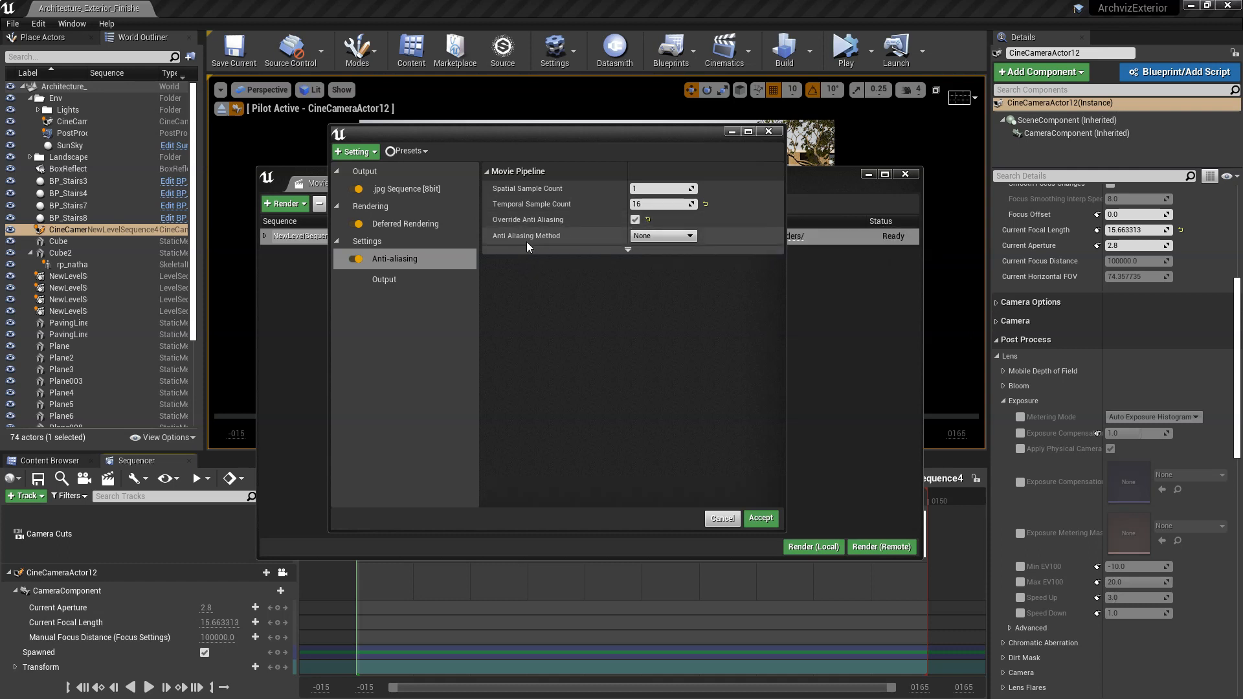
pyautogui.click(662, 235)
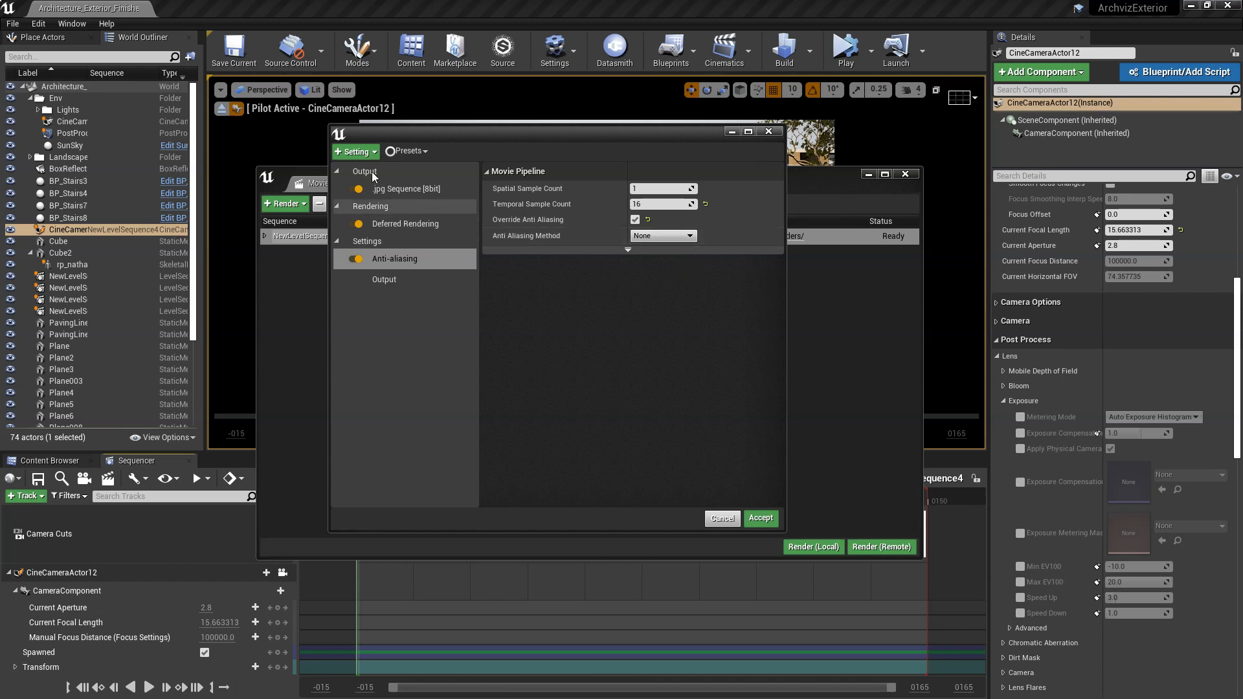
# Add the High Resolution setting and return to the Output page.
pyautogui.click(355, 152)
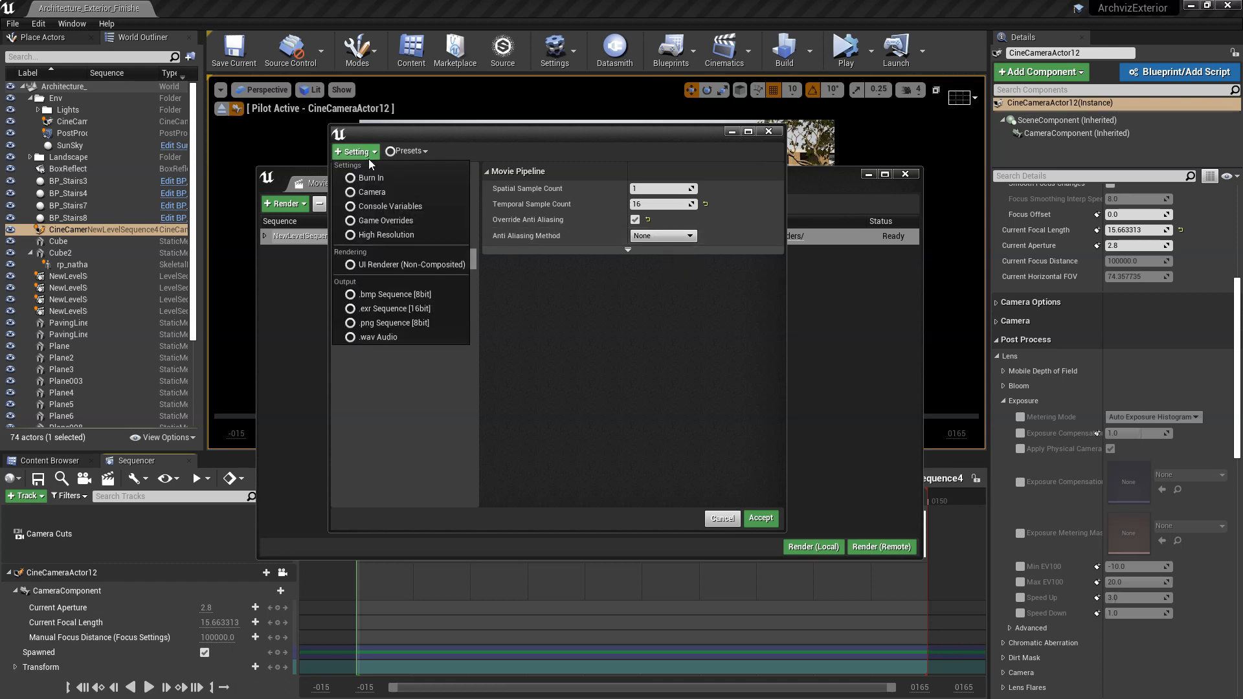
pyautogui.moveTo(387, 234)
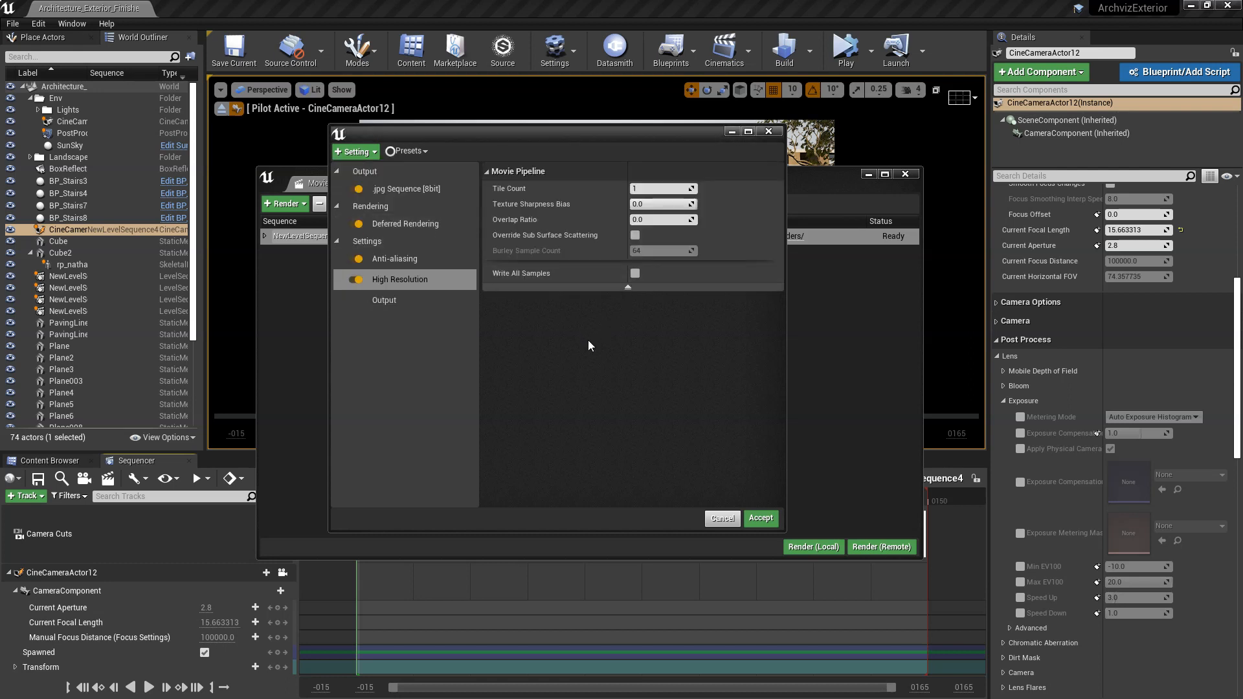
pyautogui.click(384, 300)
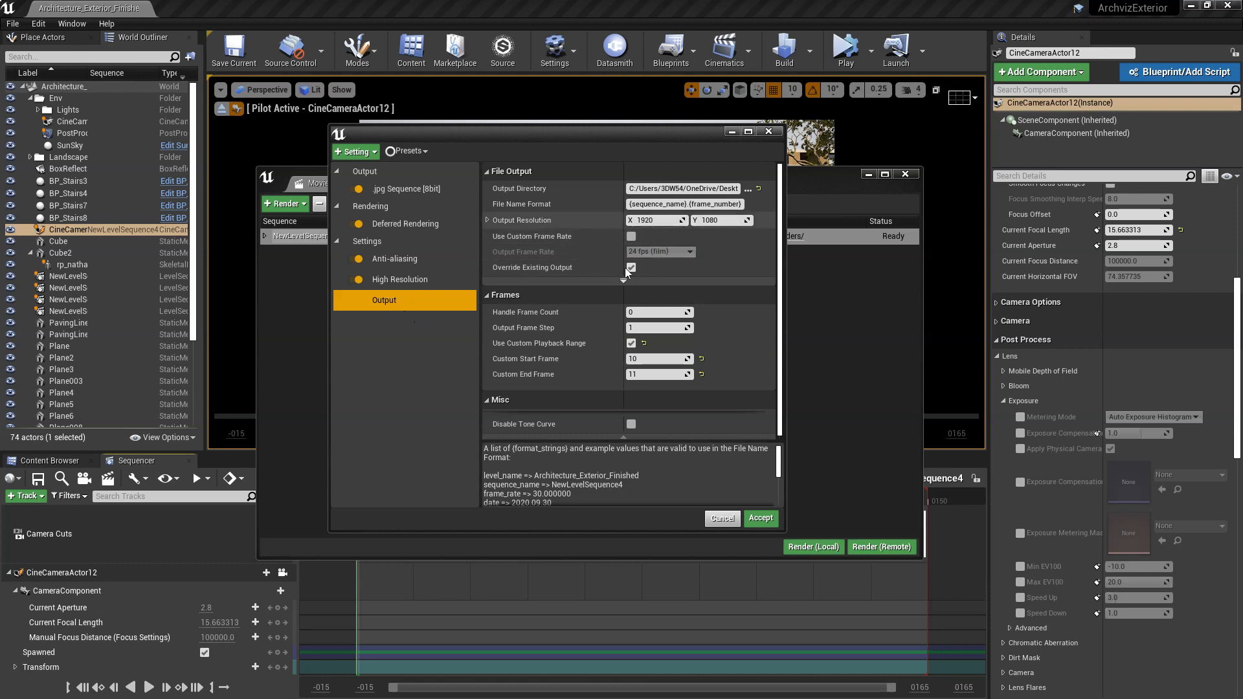
pyautogui.moveTo(622, 281)
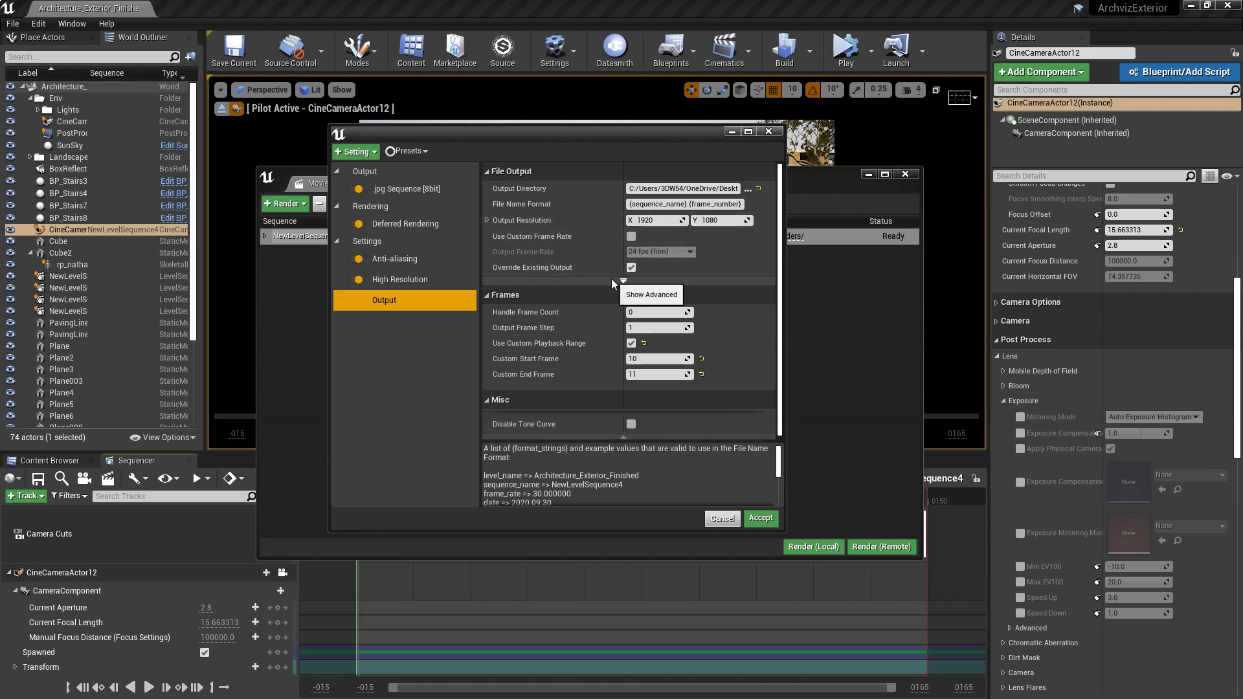
# Enter output resolution 16384 × 9216, then review the Anti-aliasing, Output and High Resolution pages.
pyautogui.click(650, 220)
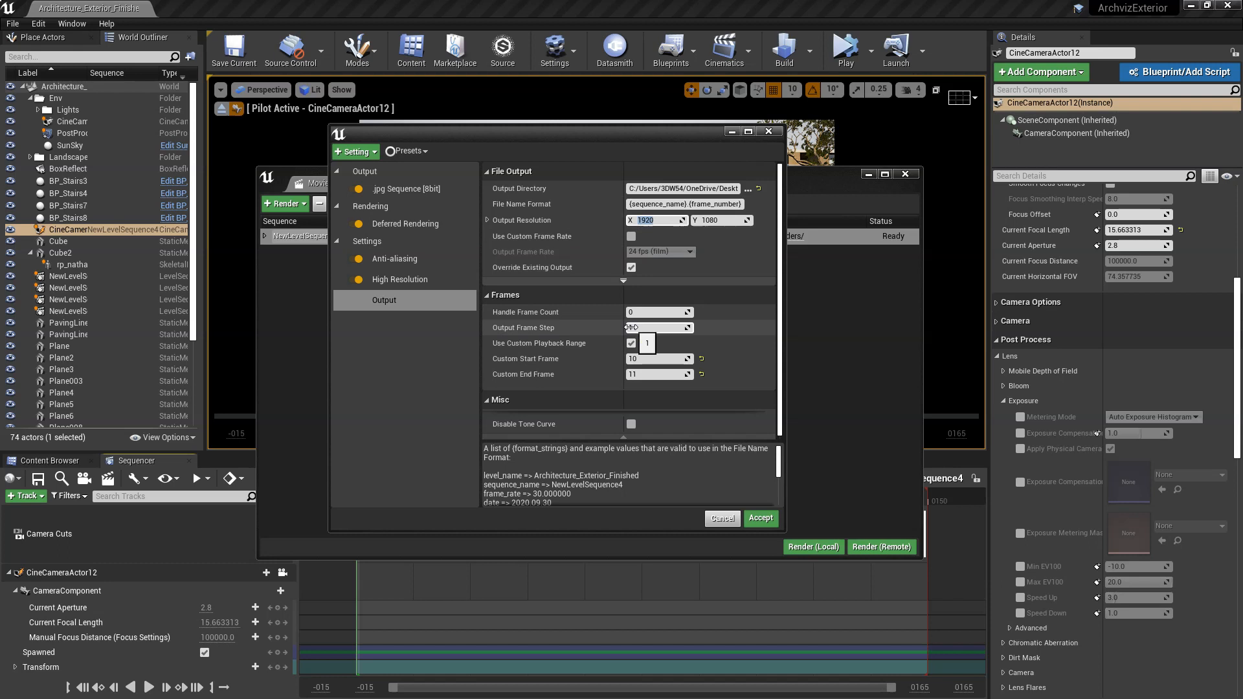
pyautogui.write('16384')
pyautogui.click(721, 220)
pyautogui.write('9216')
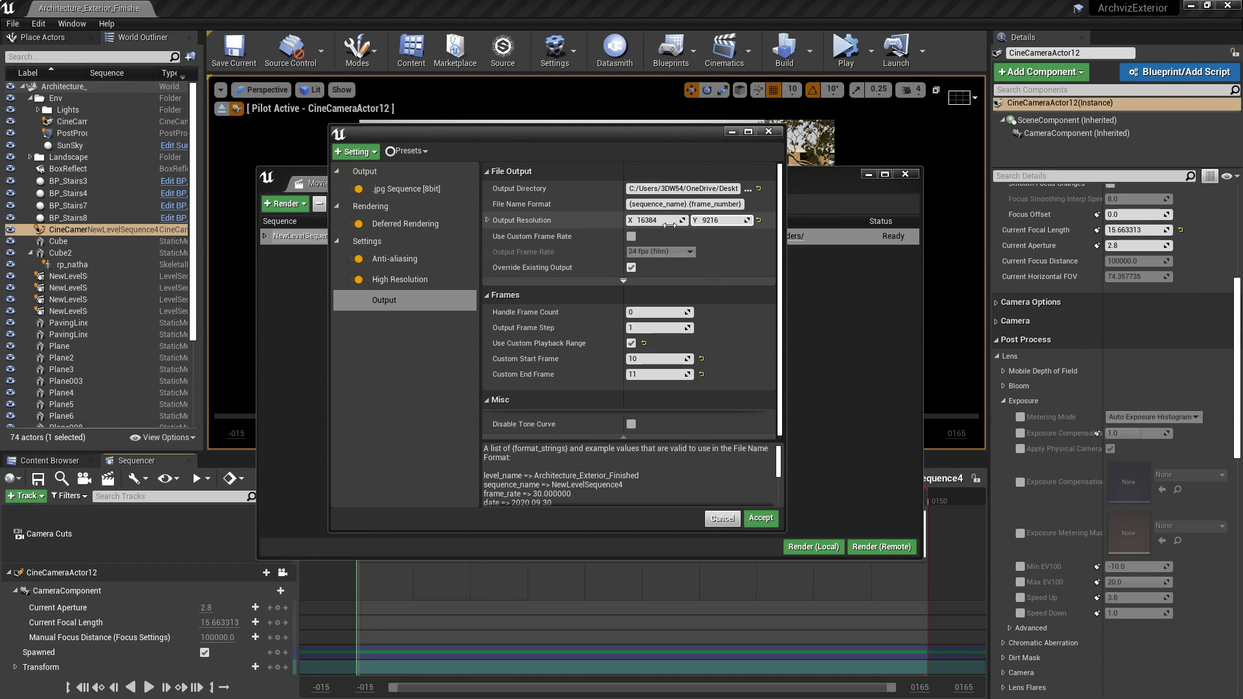
pyautogui.click(384, 300)
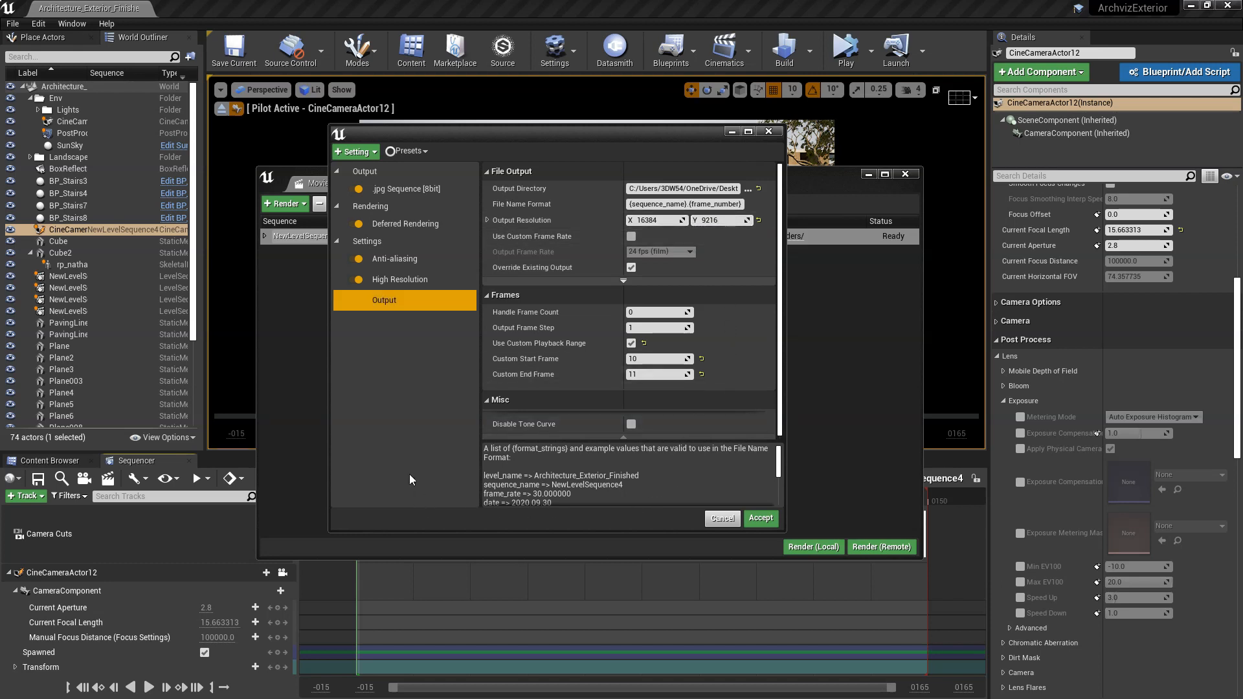
pyautogui.click(393, 258)
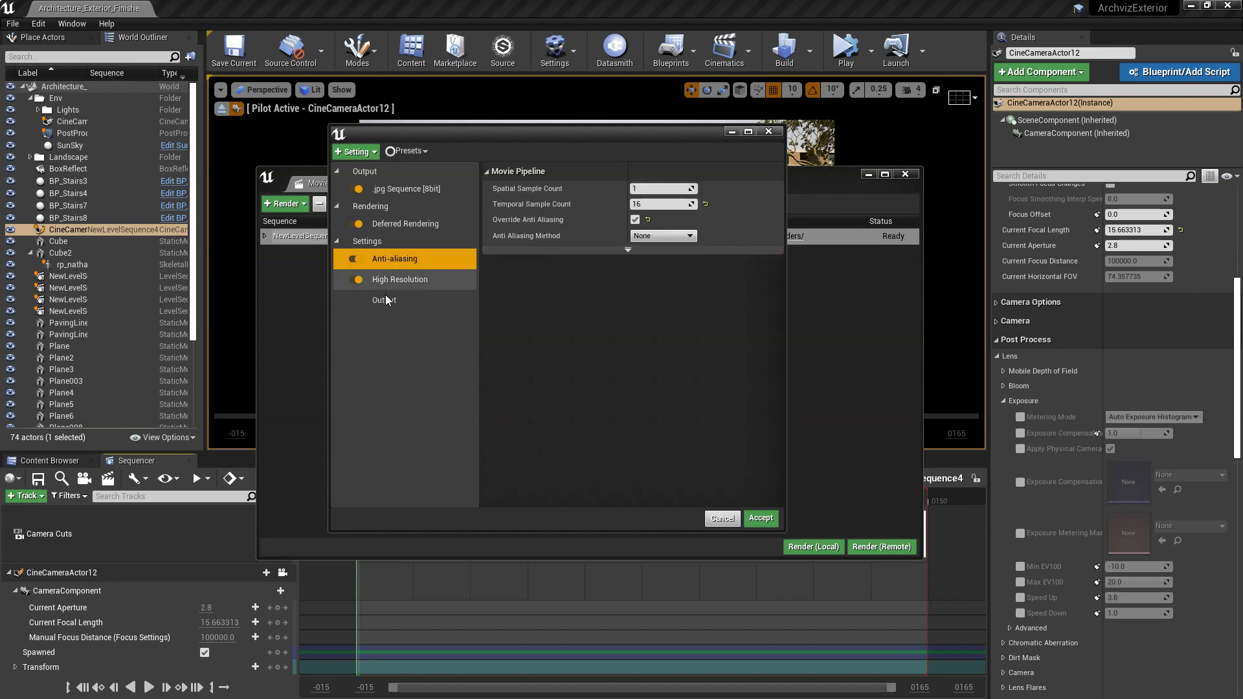
pyautogui.click(385, 300)
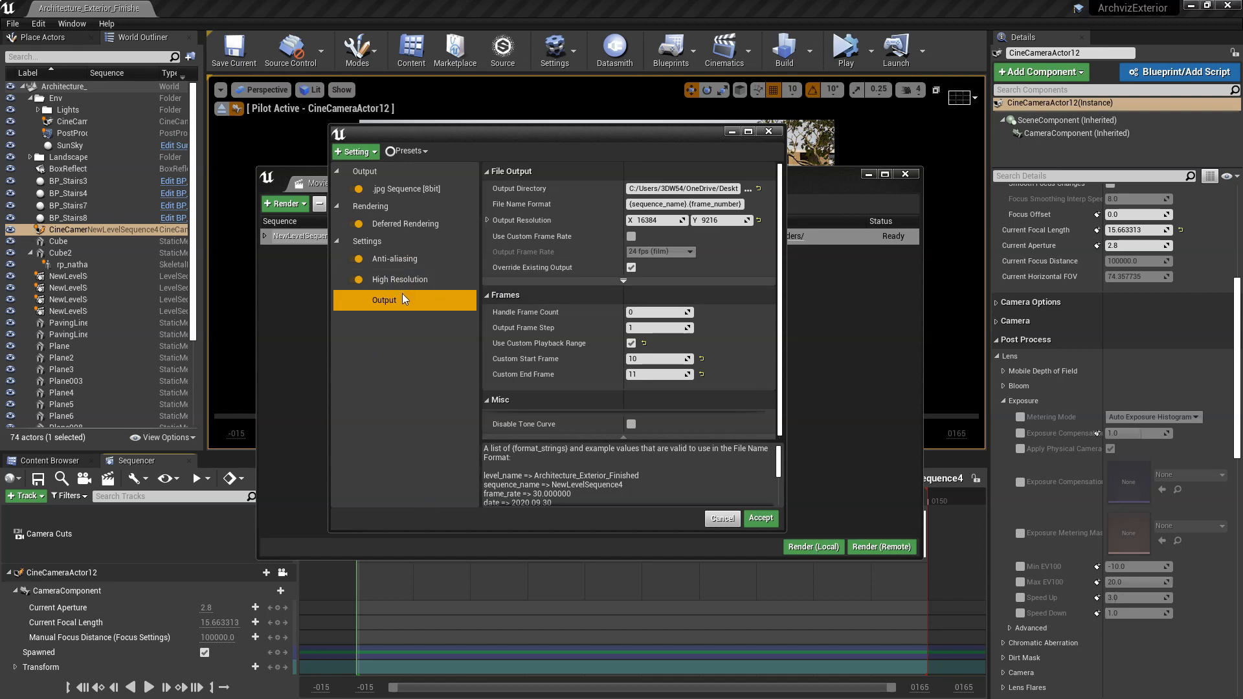
pyautogui.click(400, 279)
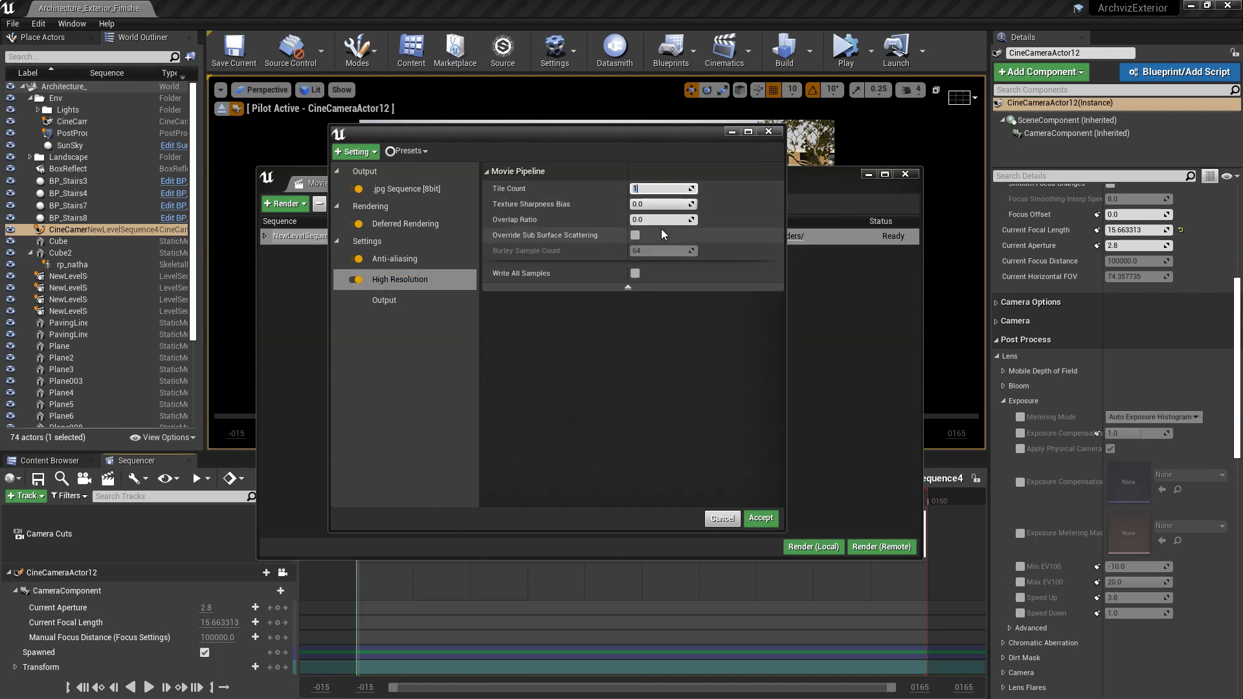
# Set Tile Count to 4 for 16 tiles of 4096×2304 and move the settings window.
pyautogui.write('4')
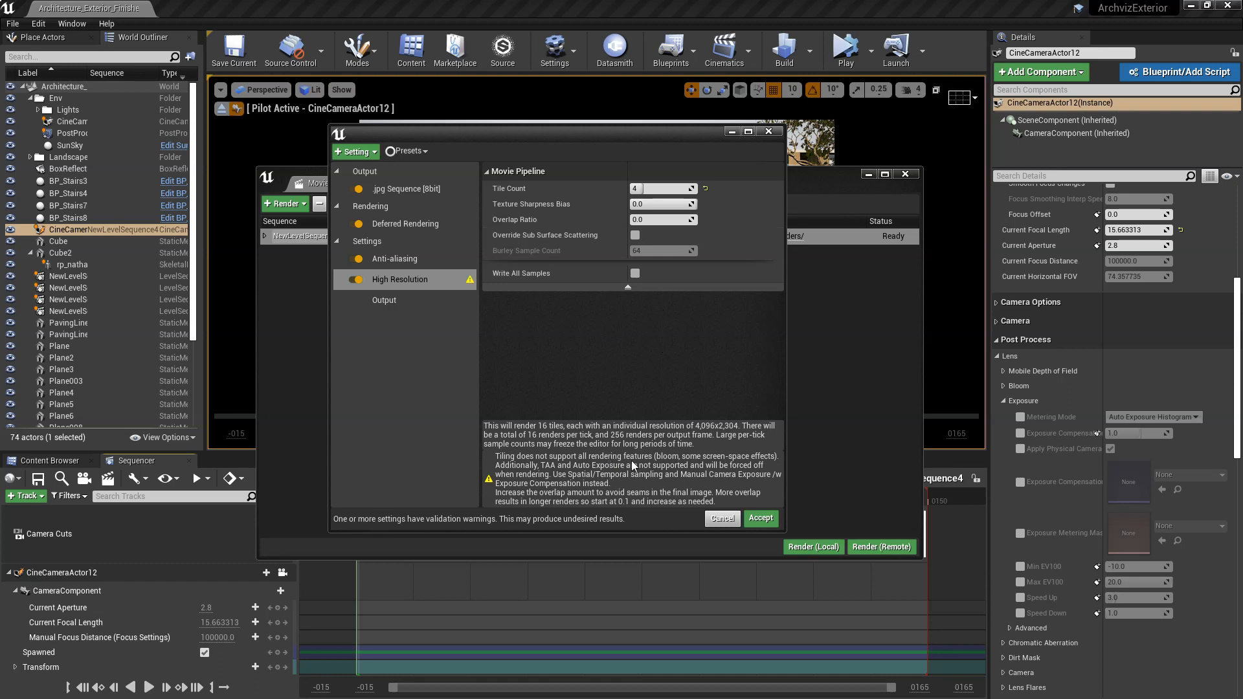
pyautogui.moveTo(602, 462)
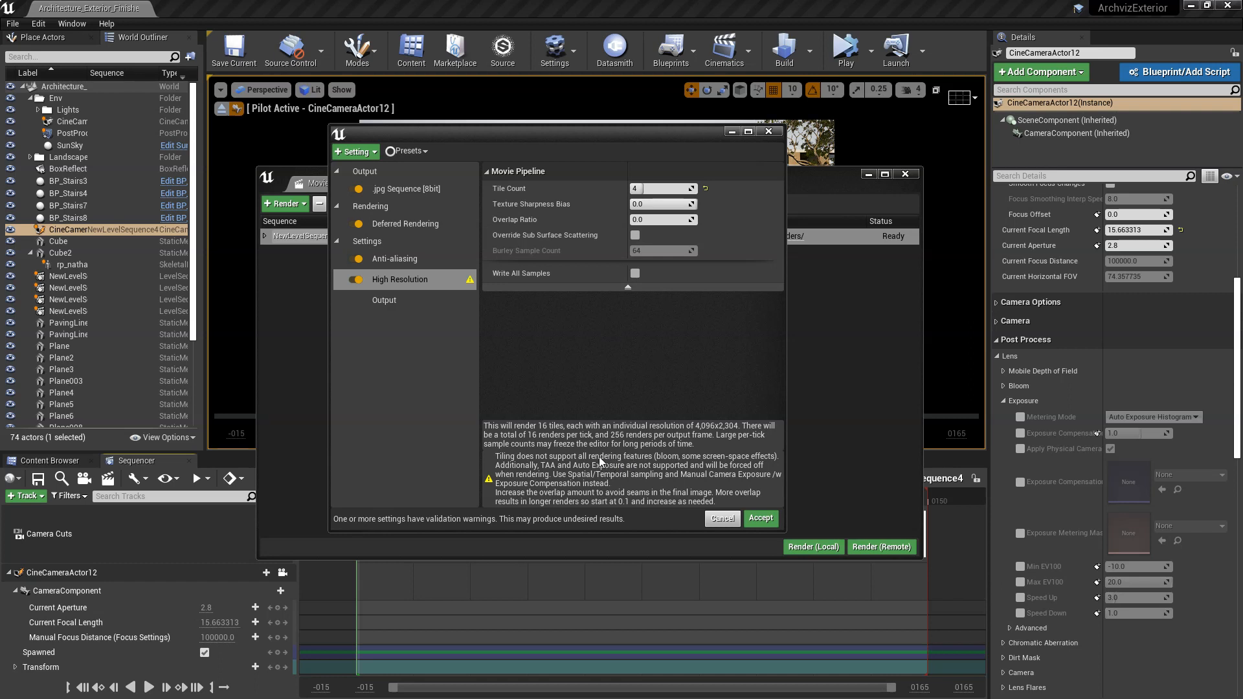
pyautogui.moveTo(731, 464)
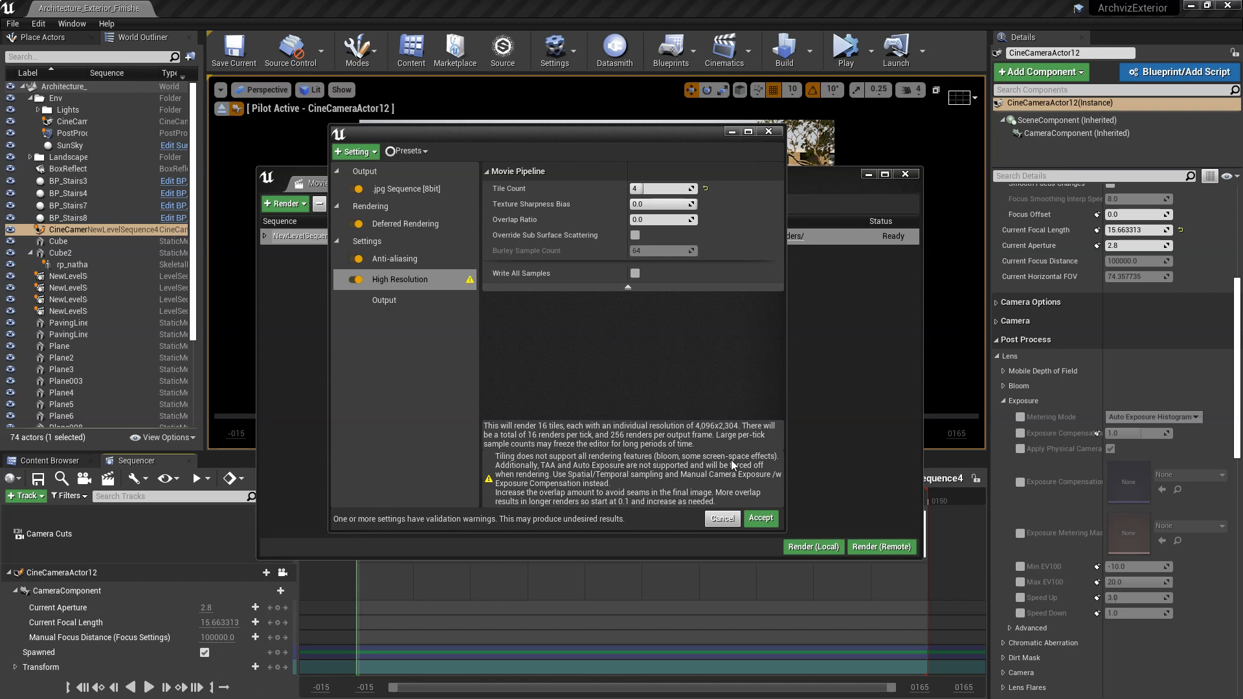
pyautogui.moveTo(752, 443)
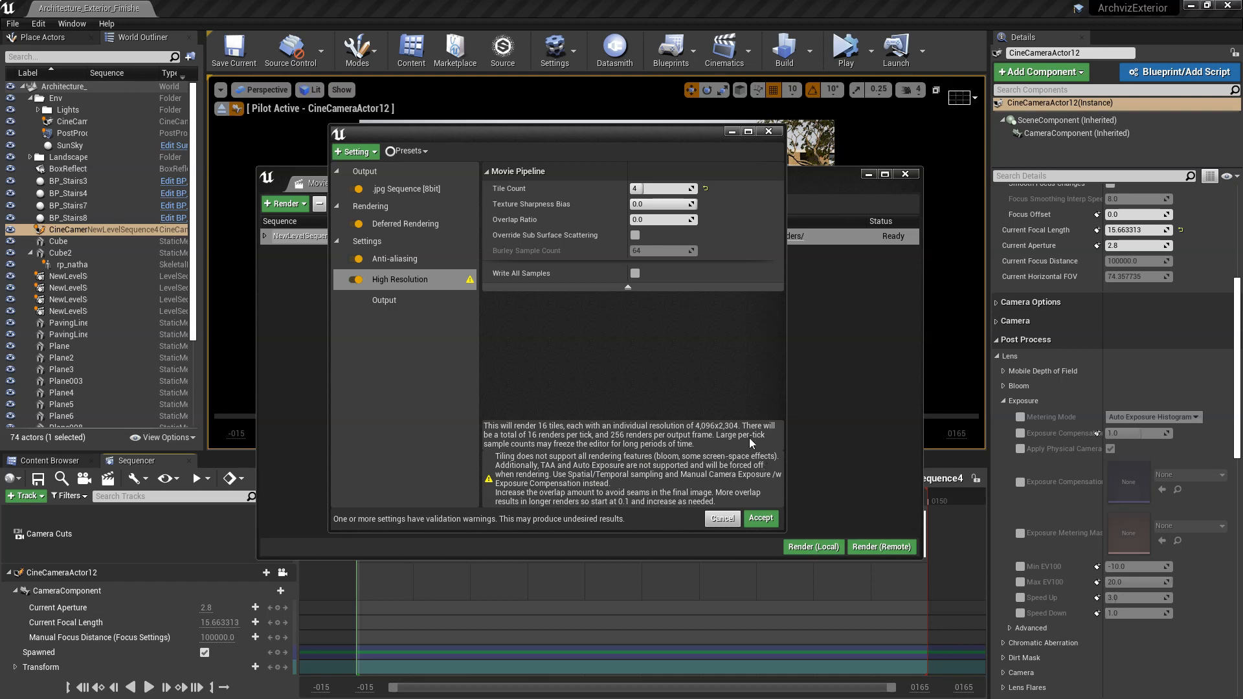
pyautogui.moveTo(549, 131); pyautogui.dragTo(524, 99)
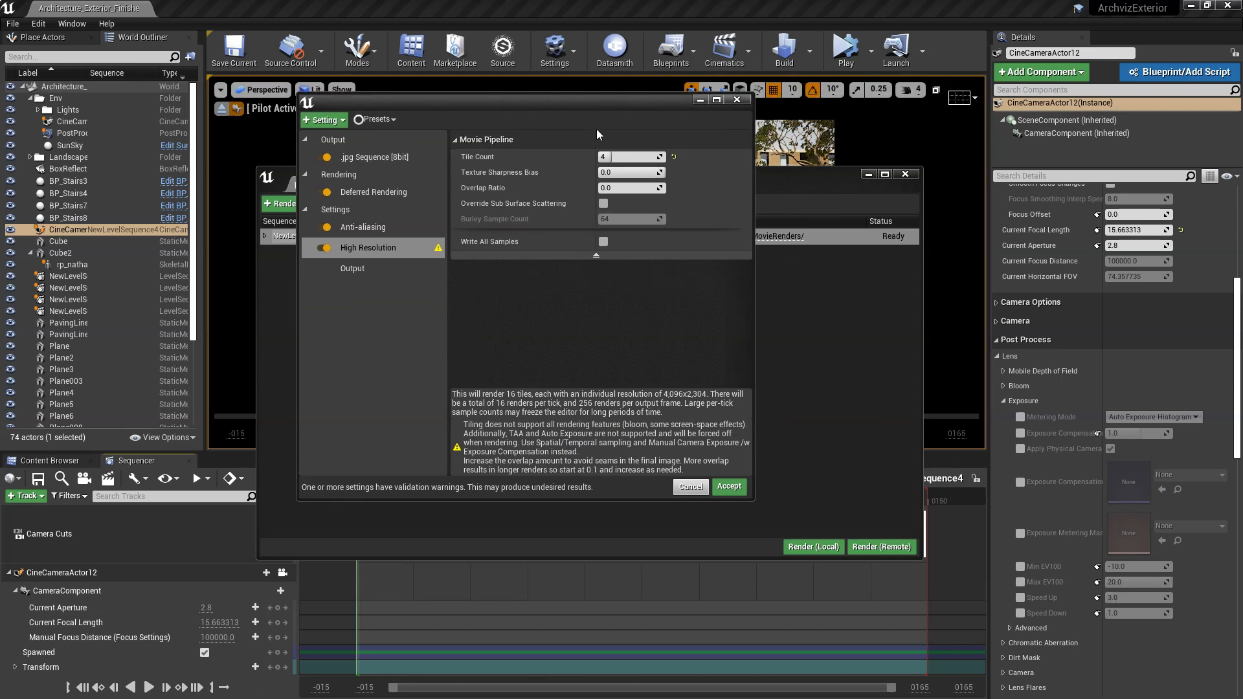
pyautogui.moveTo(525, 458)
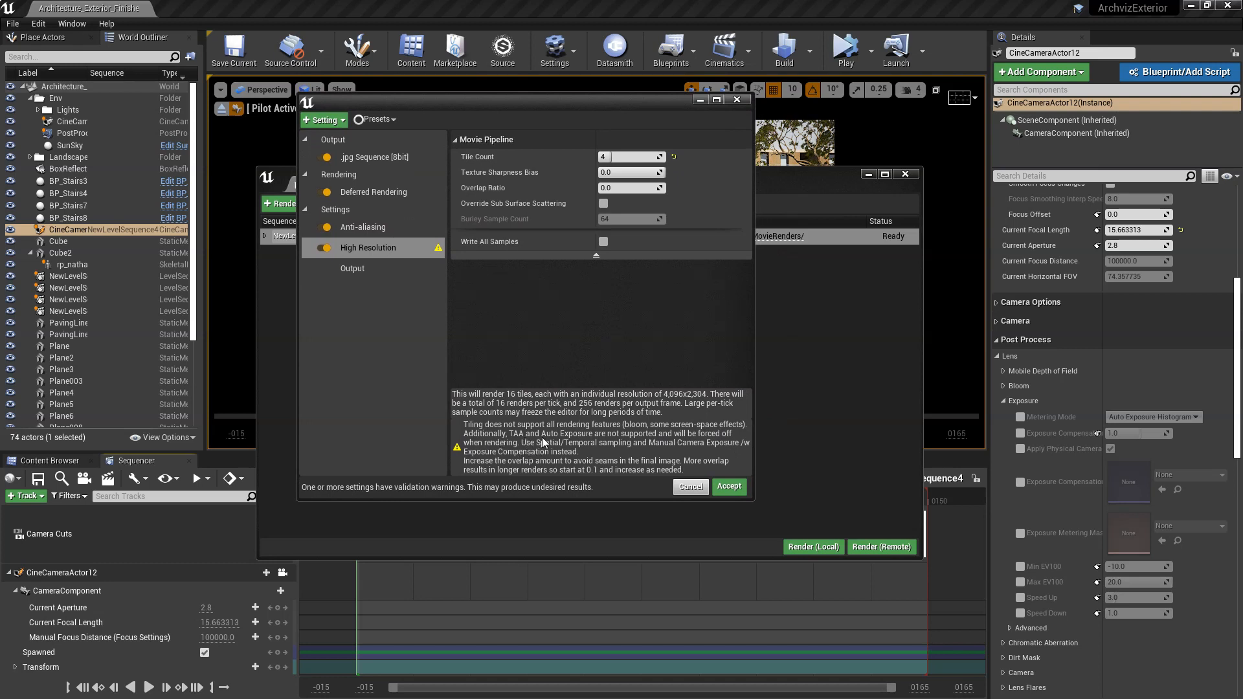
pyautogui.moveTo(615, 441)
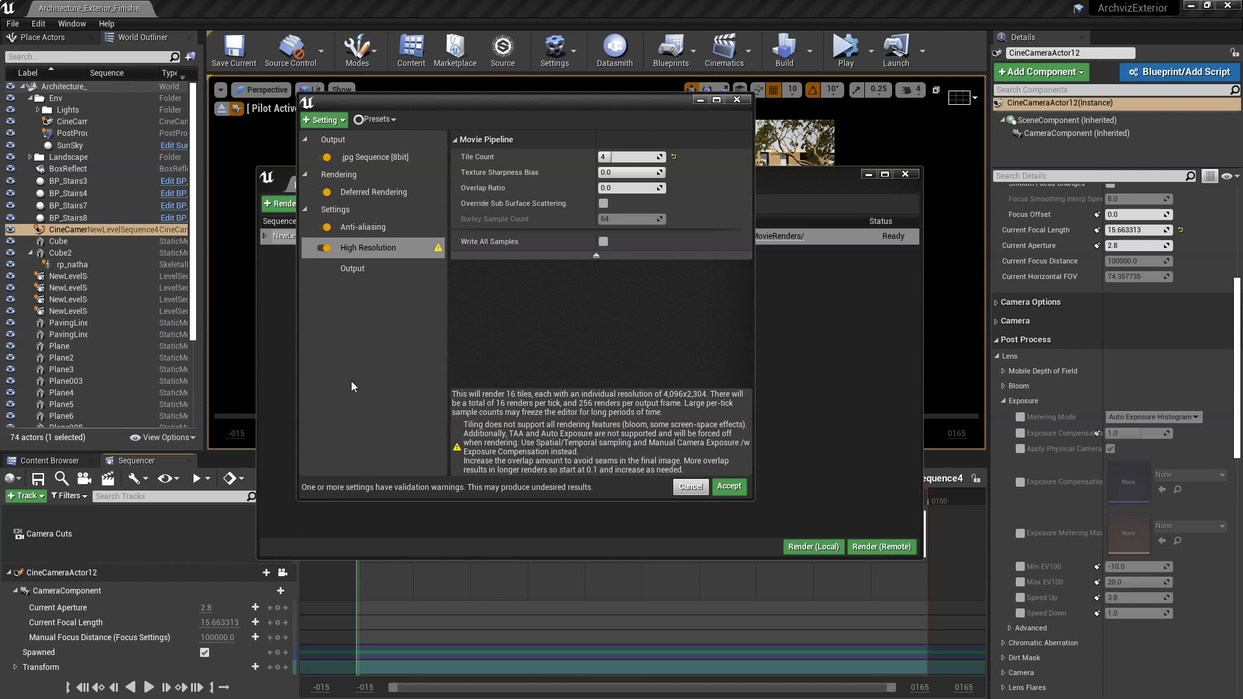
pyautogui.moveTo(662, 455)
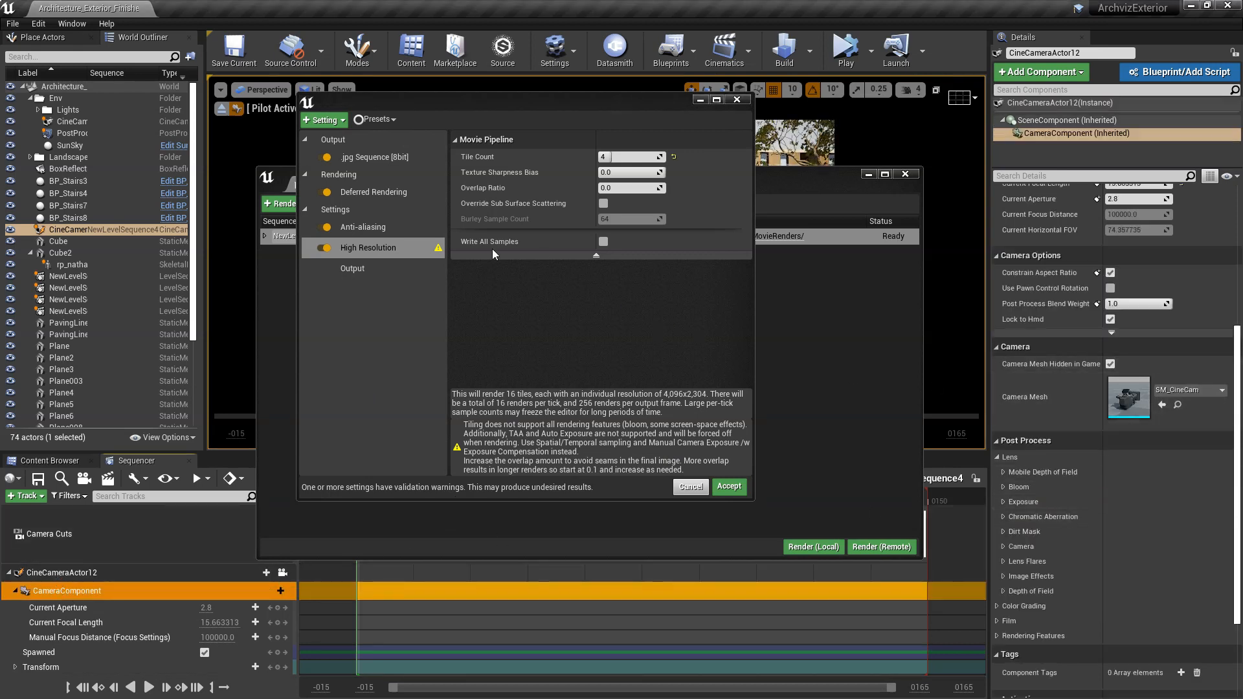
# Check the post process volume exposure, then give the cine camera Manual metering with compensation 1.0.
pyautogui.click(73, 132)
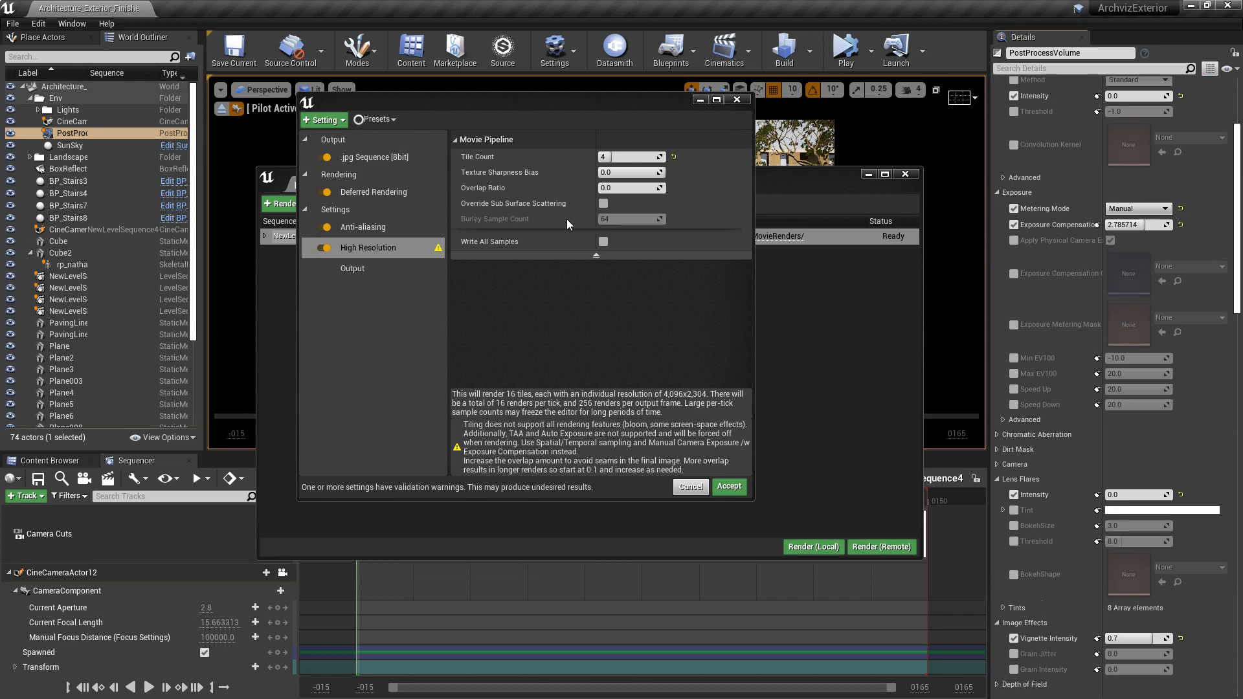
pyautogui.click(67, 590)
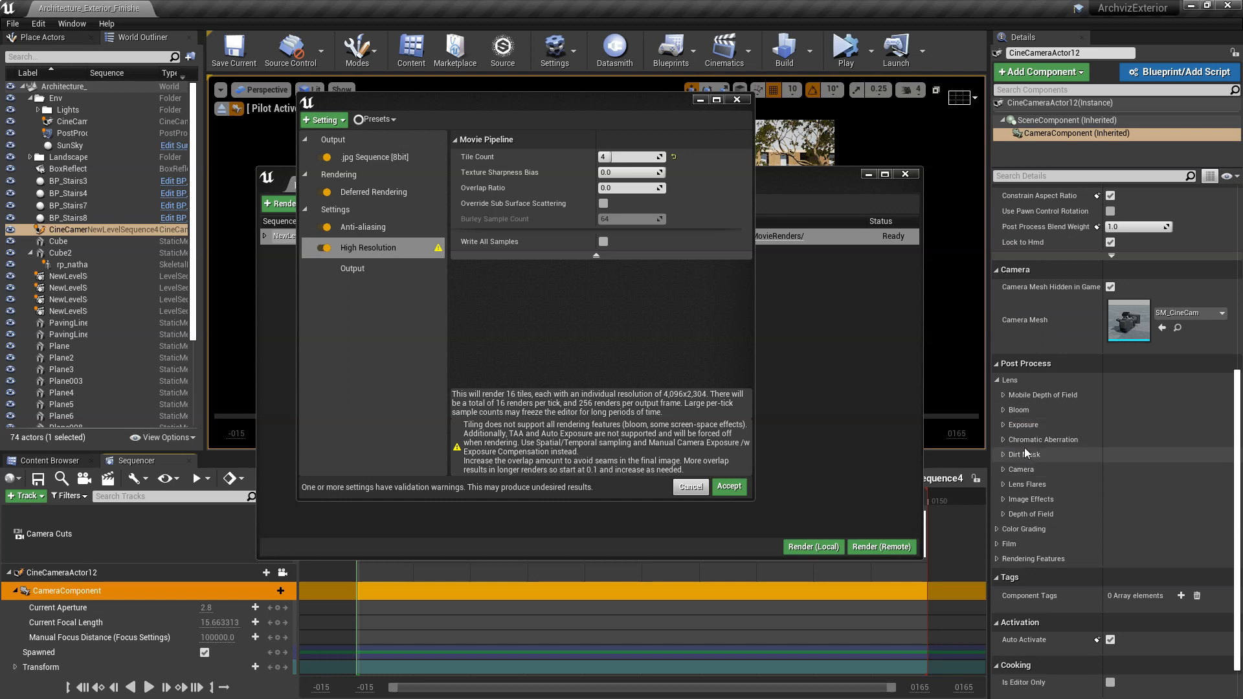
pyautogui.click(1023, 424)
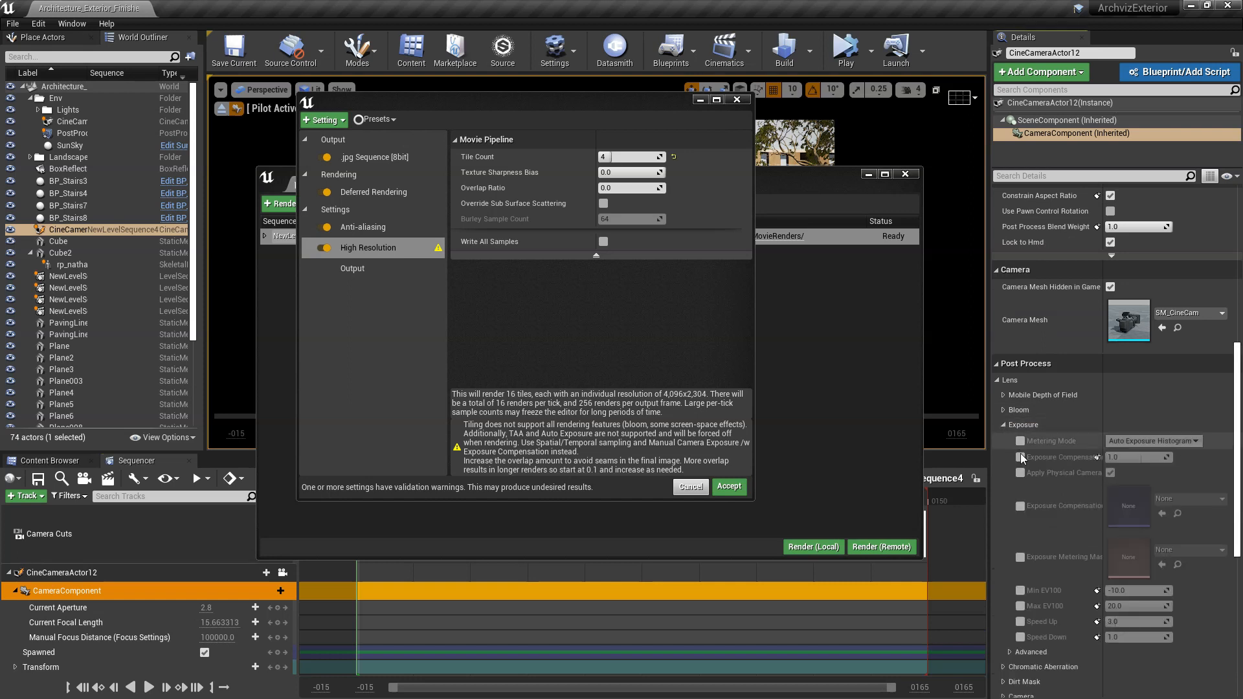
pyautogui.click(1021, 456)
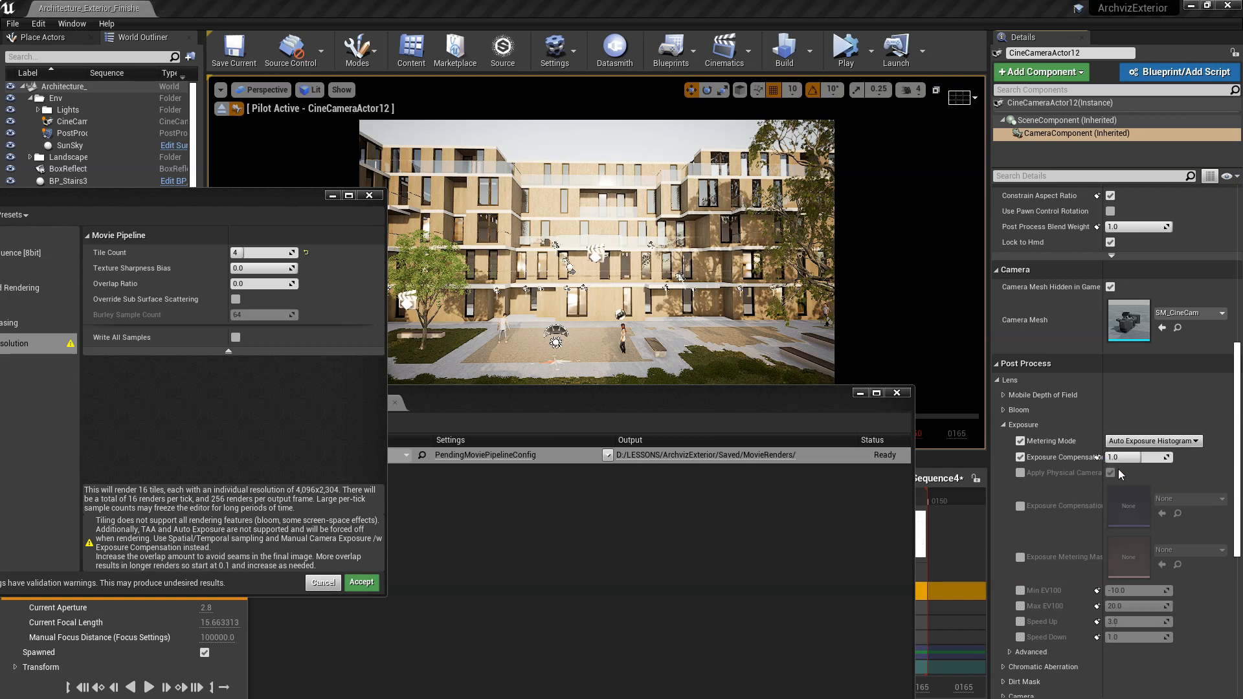
pyautogui.click(1150, 441)
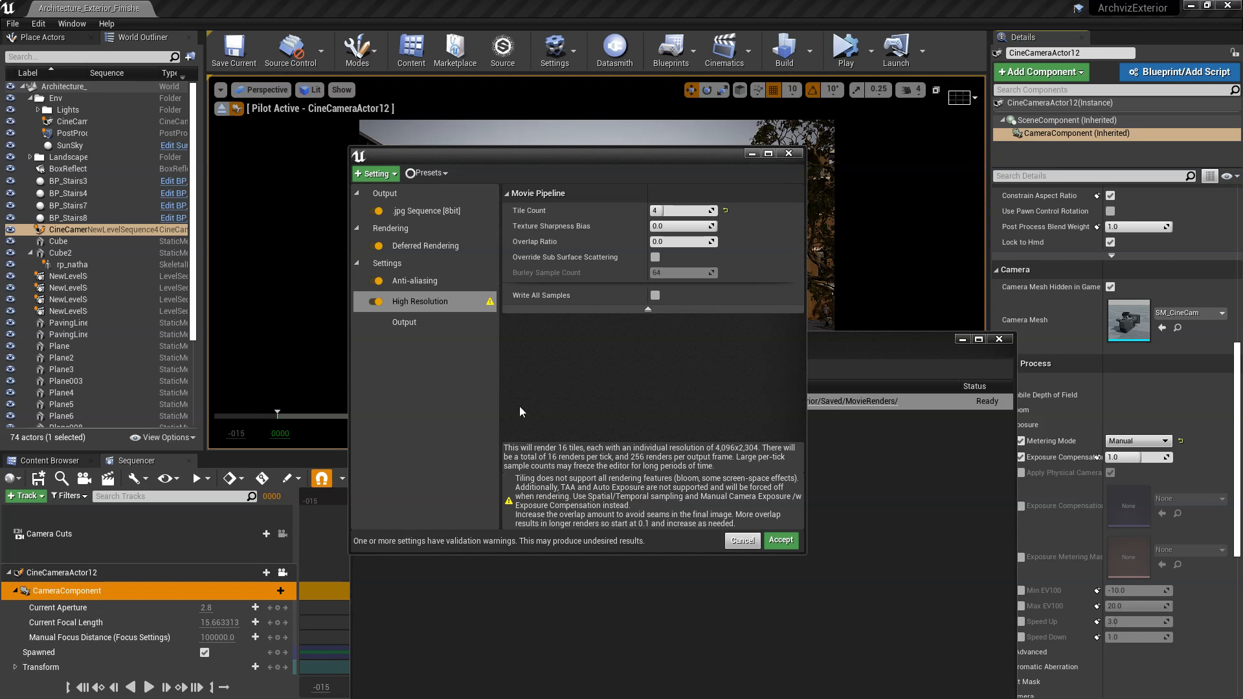
# Set the High Resolution overlap ratio to 0.1 with 4 tiles, accept, and close settings.
pyautogui.click(415, 279)
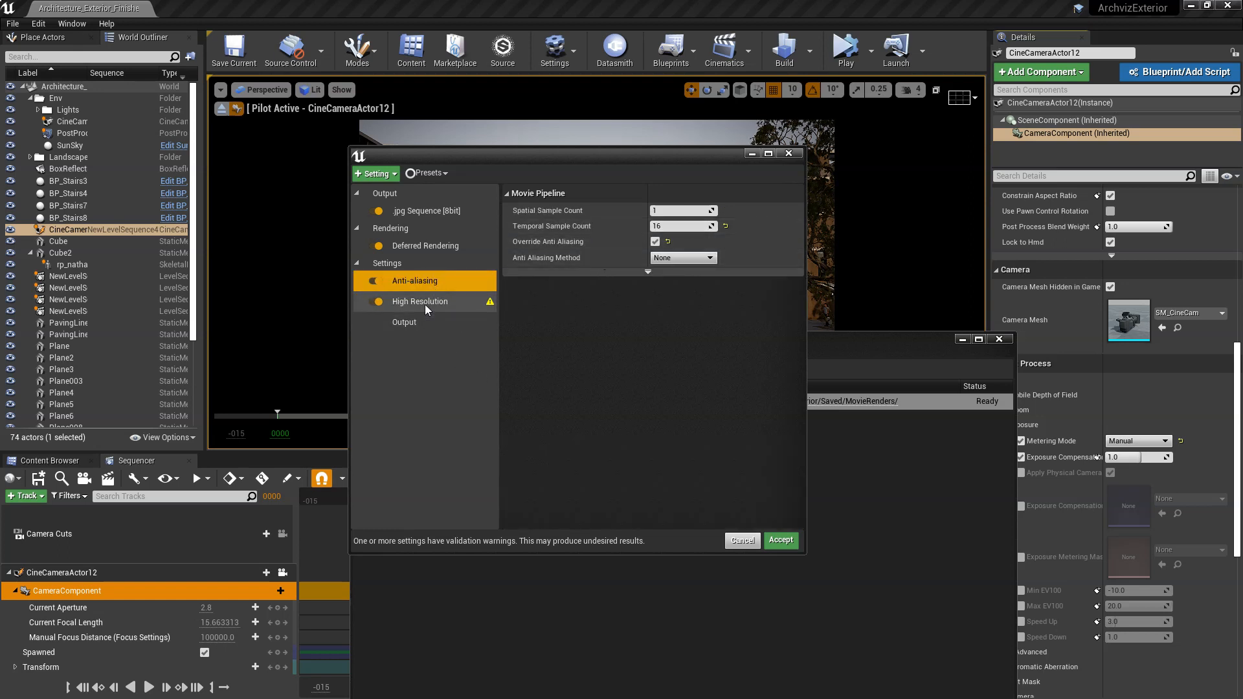
pyautogui.click(420, 301)
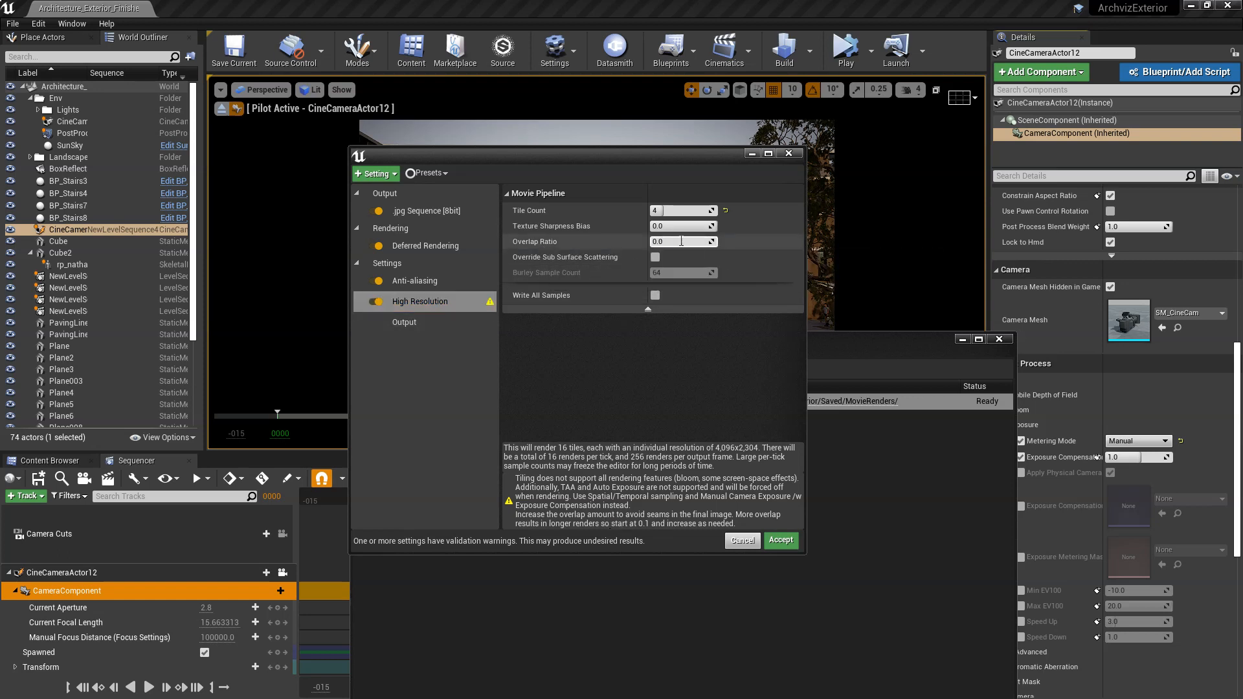
pyautogui.write('0.1')
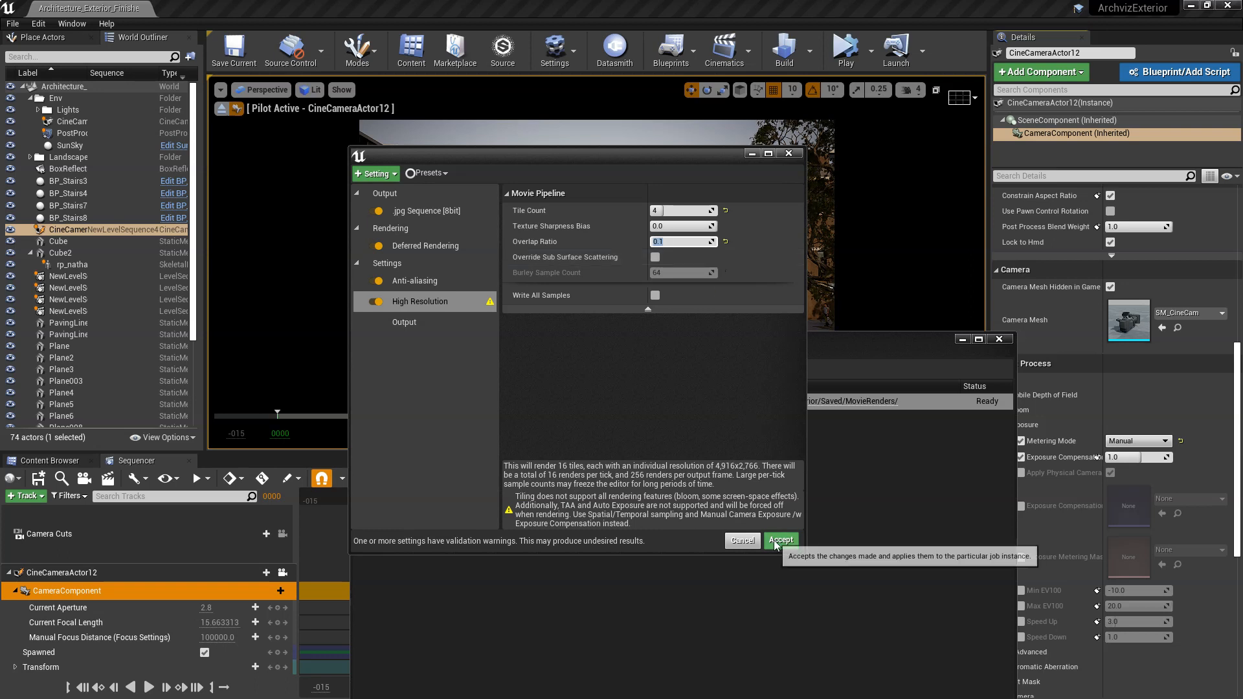
pyautogui.click(780, 540)
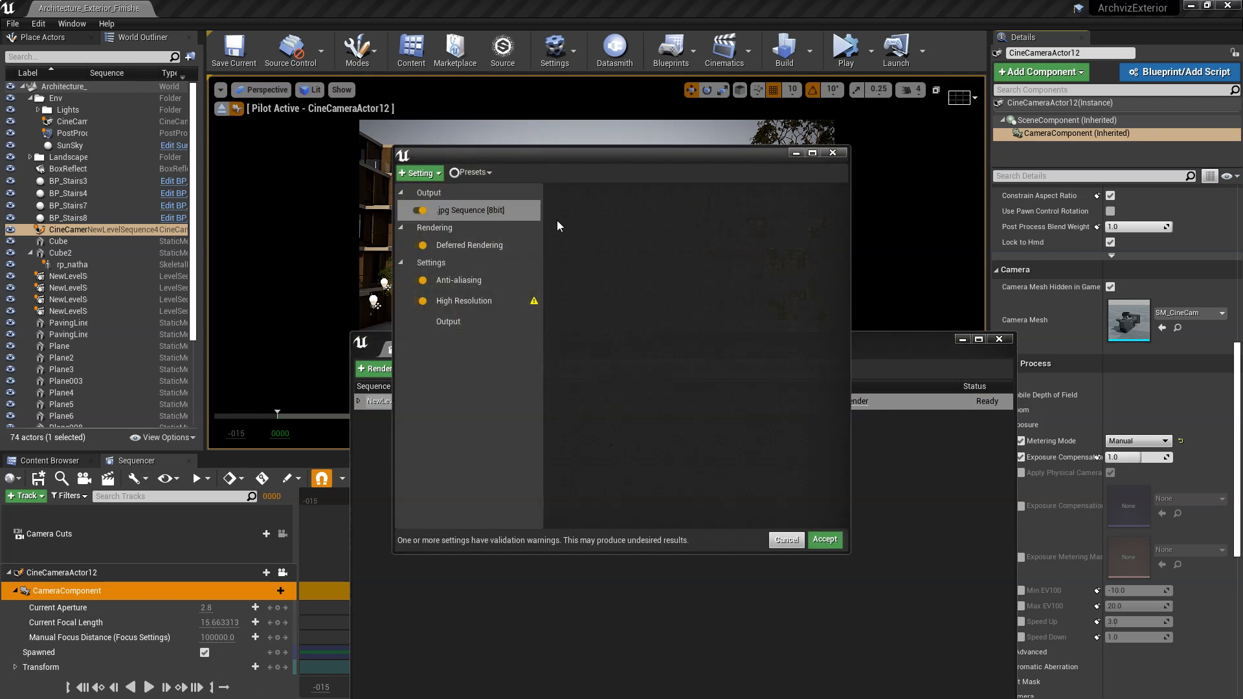
pyautogui.moveTo(787, 183)
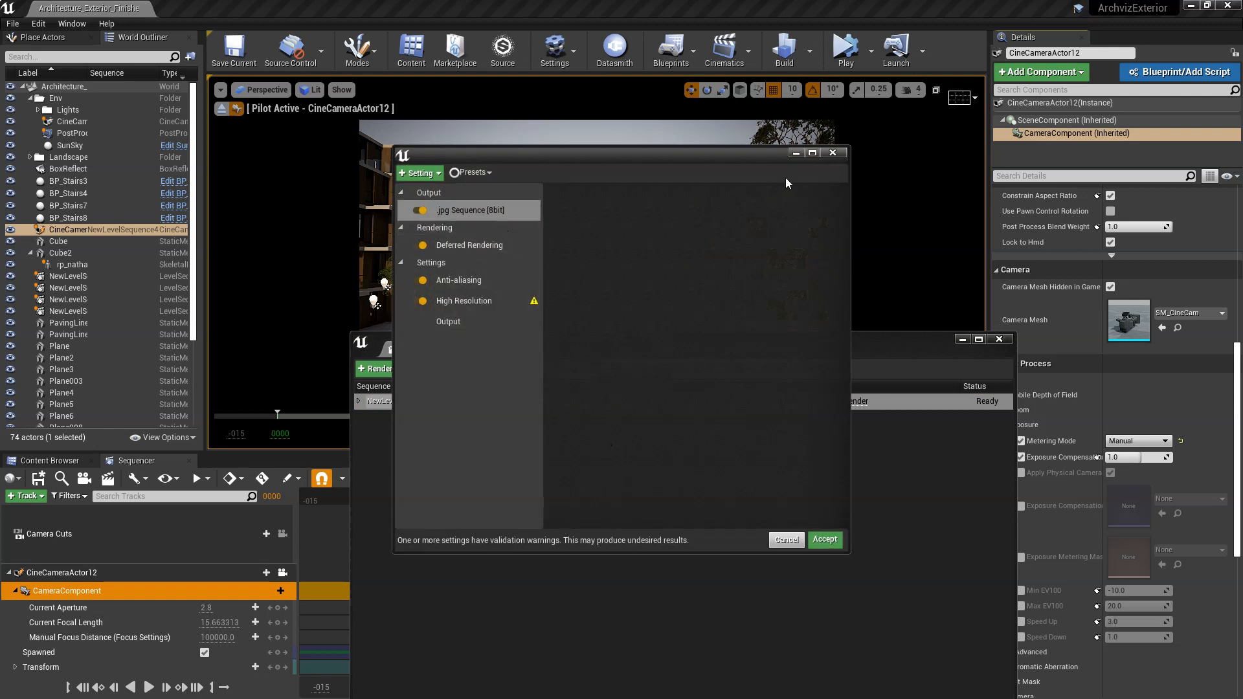
pyautogui.click(825, 540)
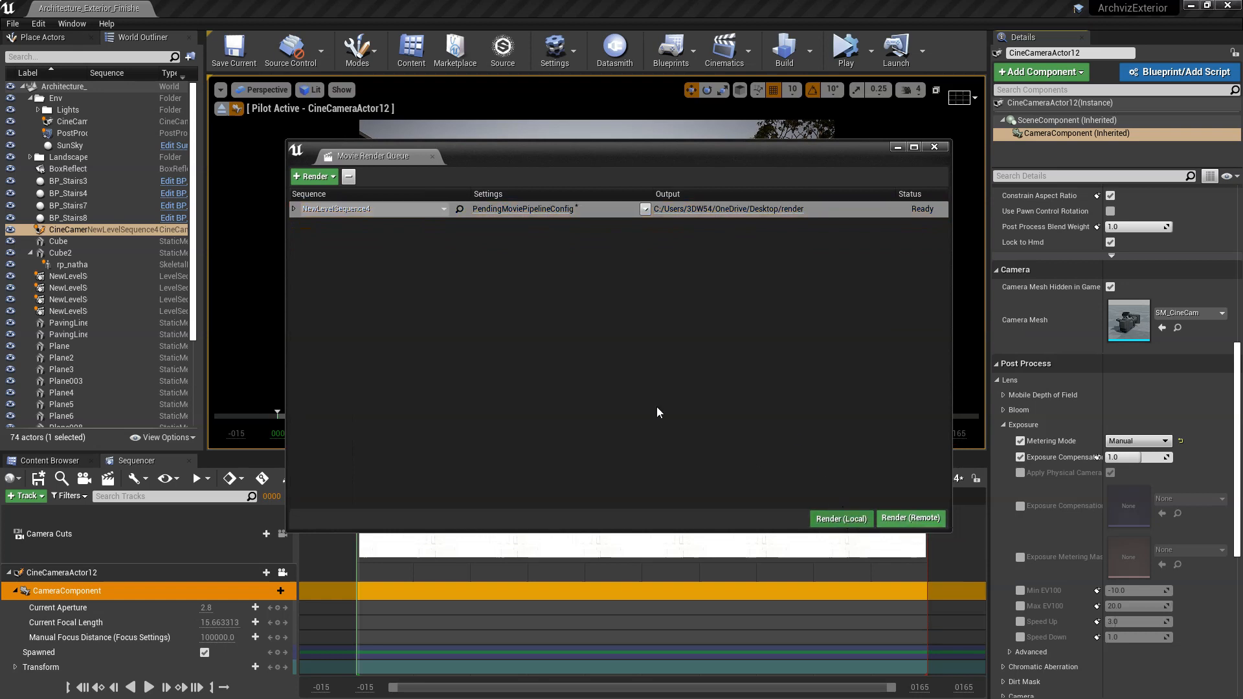
# Launch the local render of NewLevelSequence4, then bring up Photoshop.
pyautogui.click(841, 518)
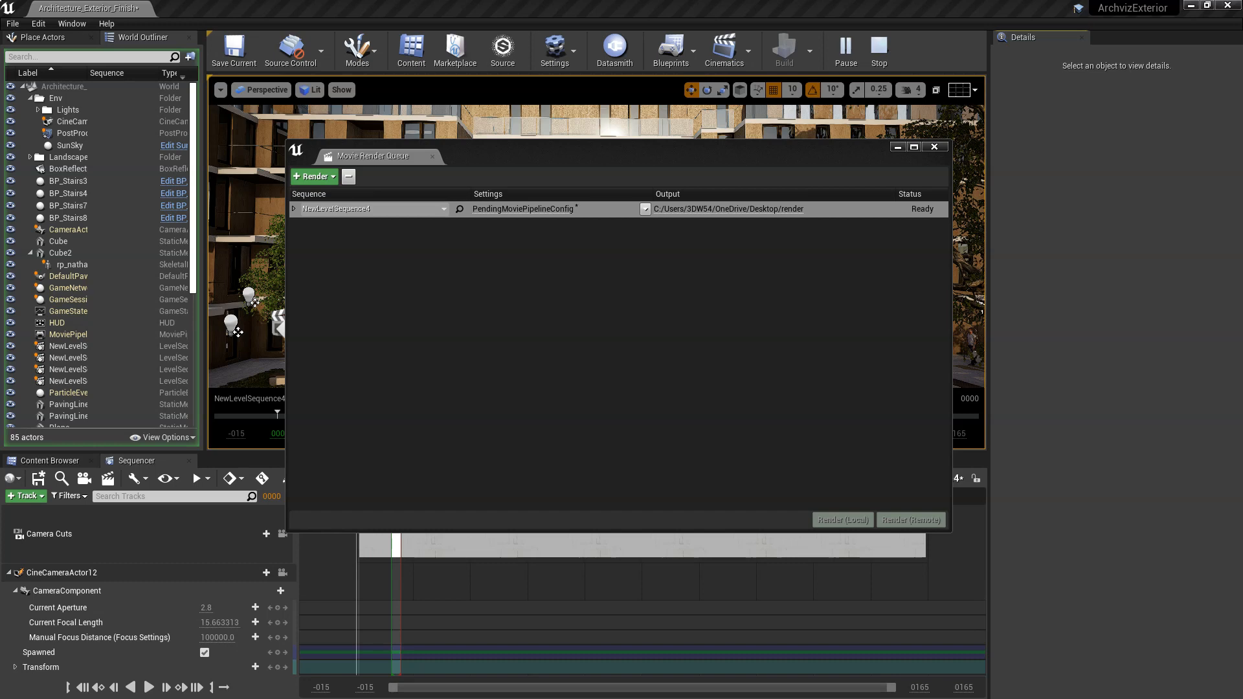
pyautogui.moveTo(856, 166)
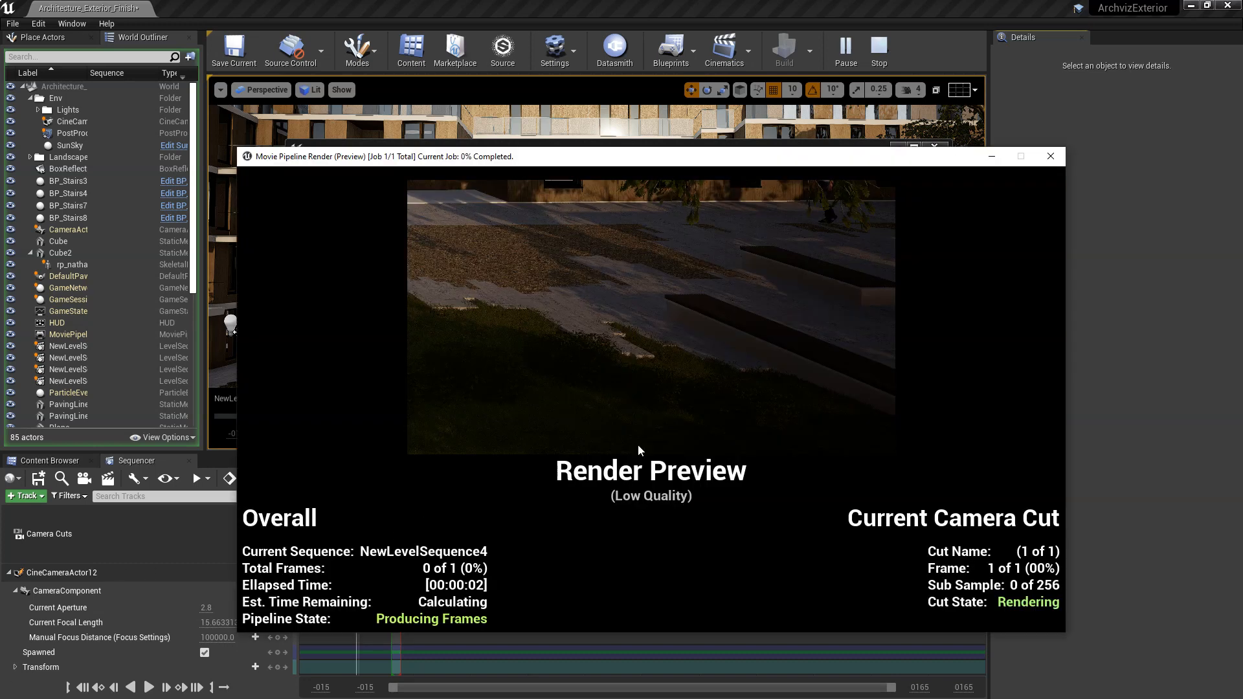
pyautogui.moveTo(798, 162)
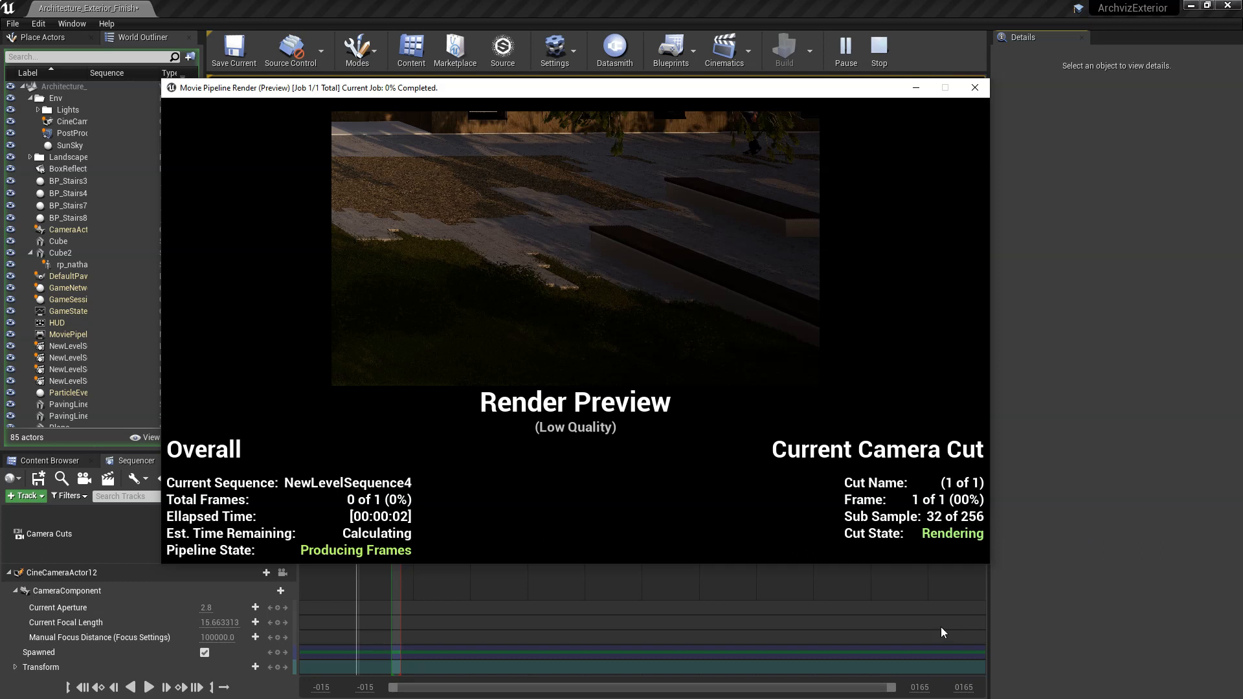
pyautogui.moveTo(1095, 580)
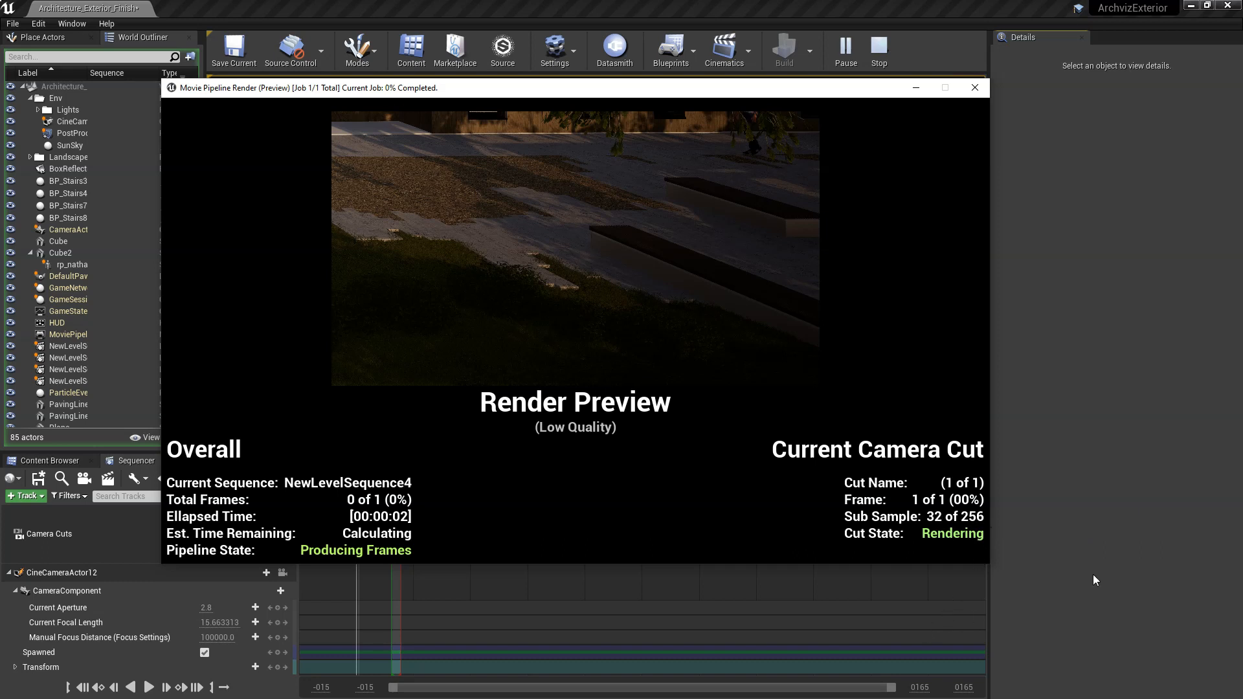
pyautogui.moveTo(1116, 614)
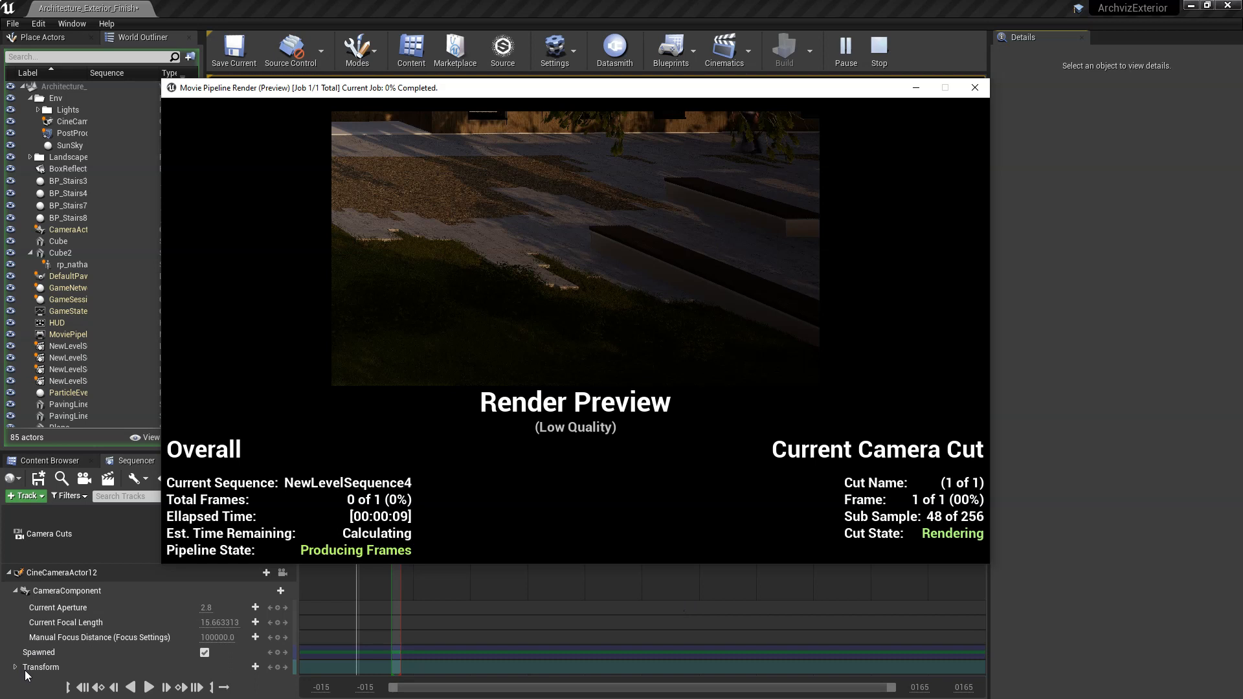
pyautogui.click(974, 88)
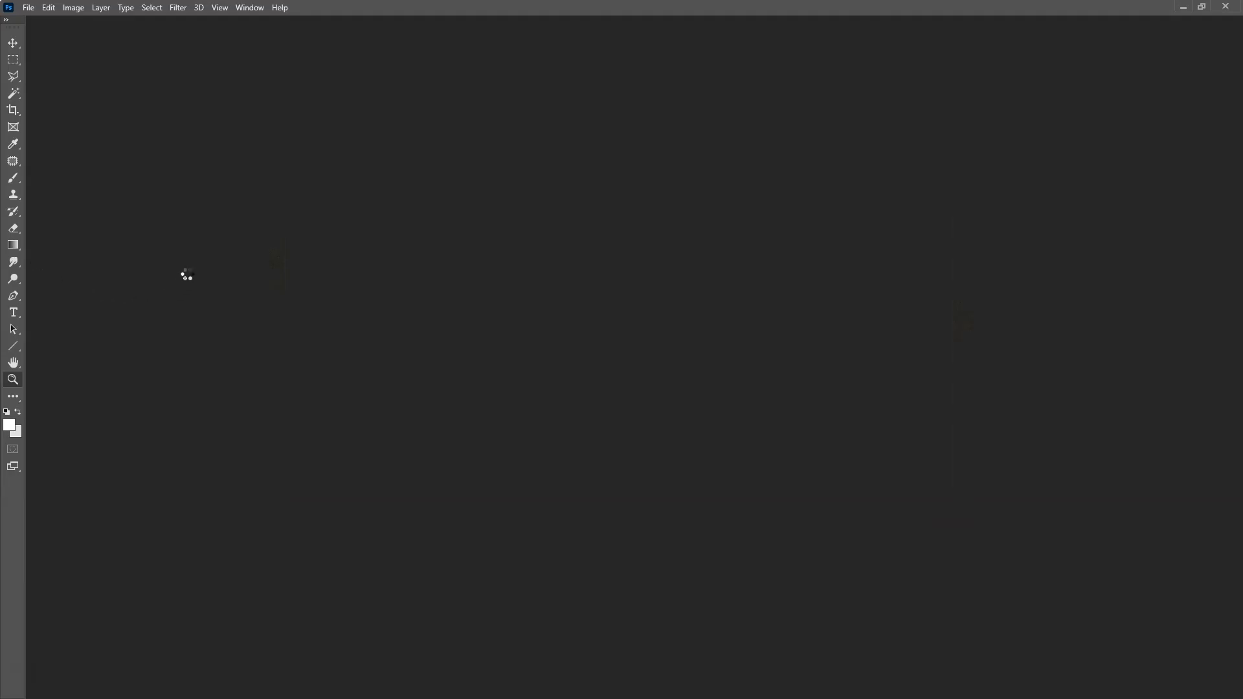
pyautogui.moveTo(222, 264)
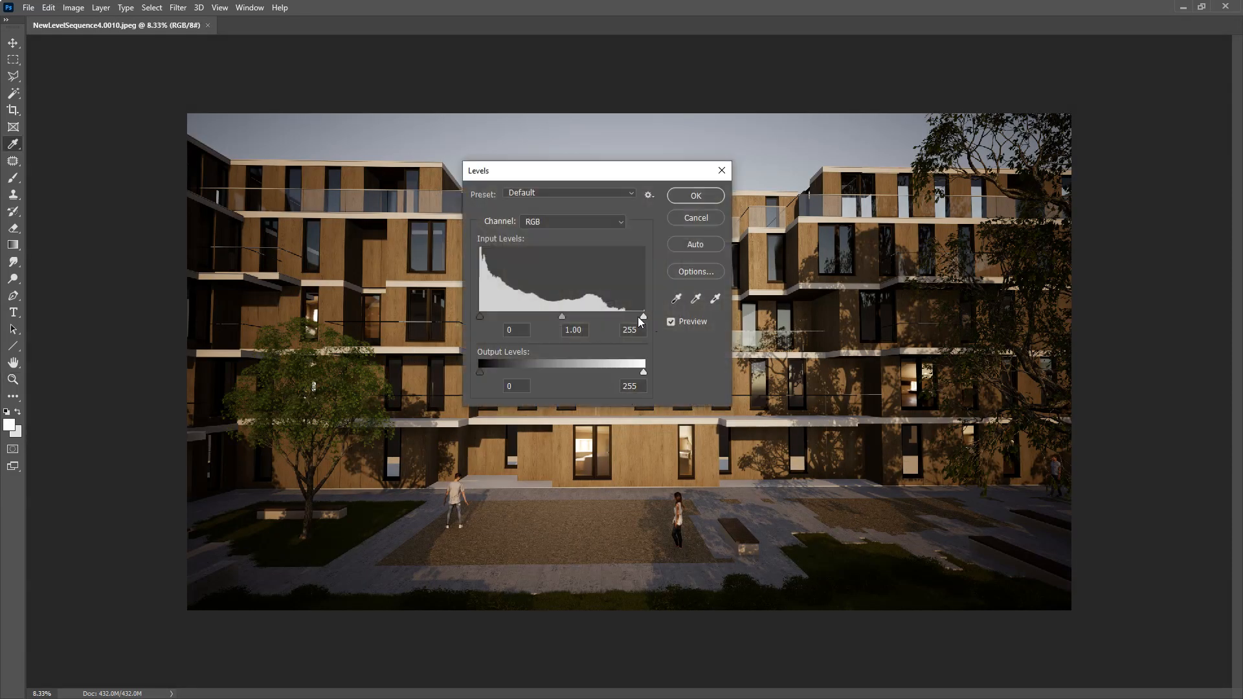
# Apply the Levels adjustment to the courtyard render and verify its 16384×9216 Image Size.
pyautogui.click(693, 195)
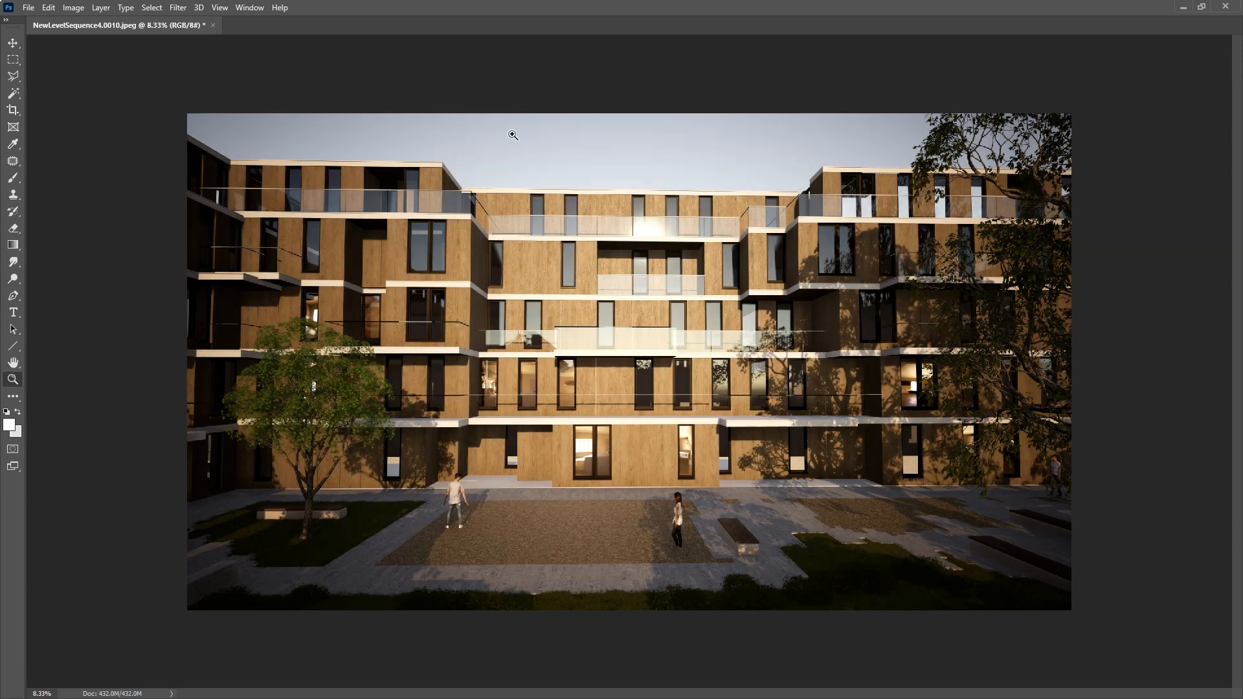
pyautogui.click(71, 7)
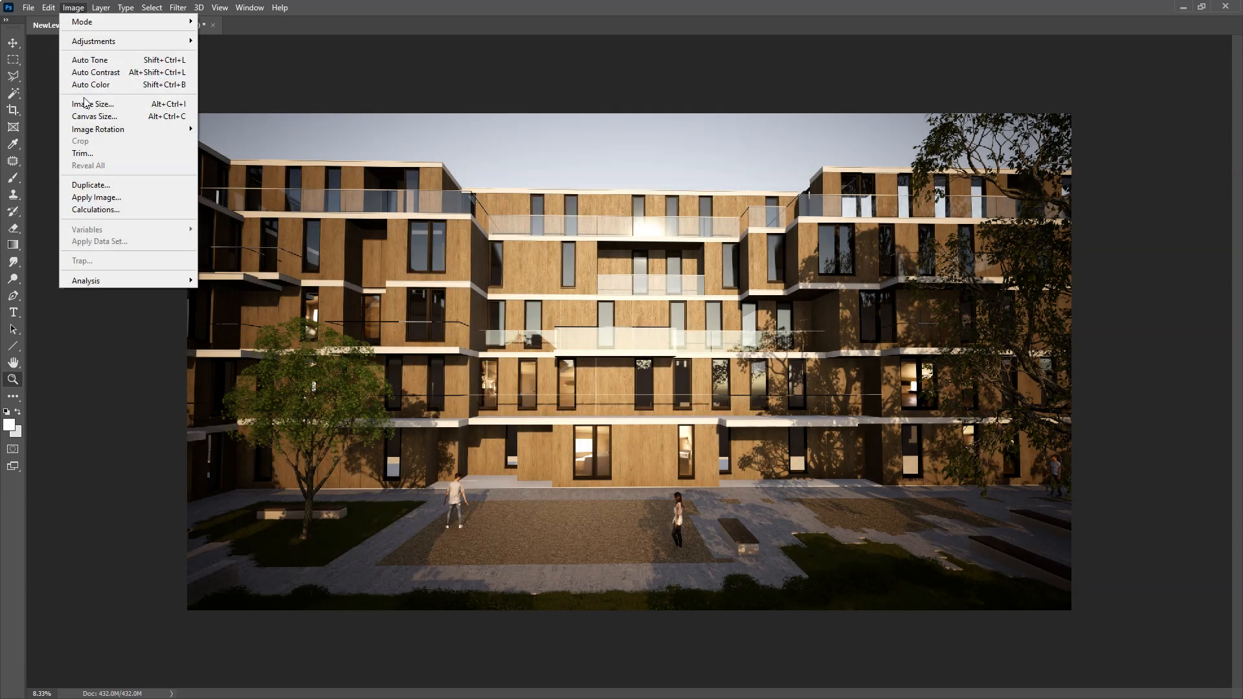
pyautogui.click(93, 103)
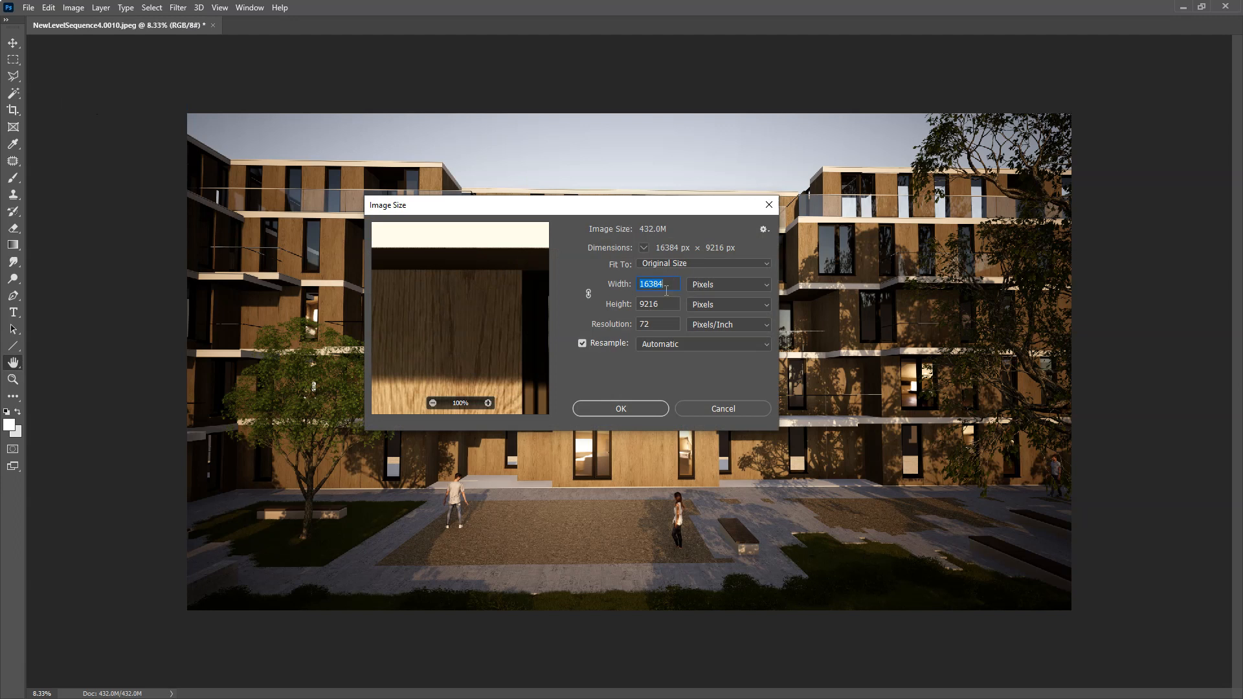
pyautogui.click(721, 409)
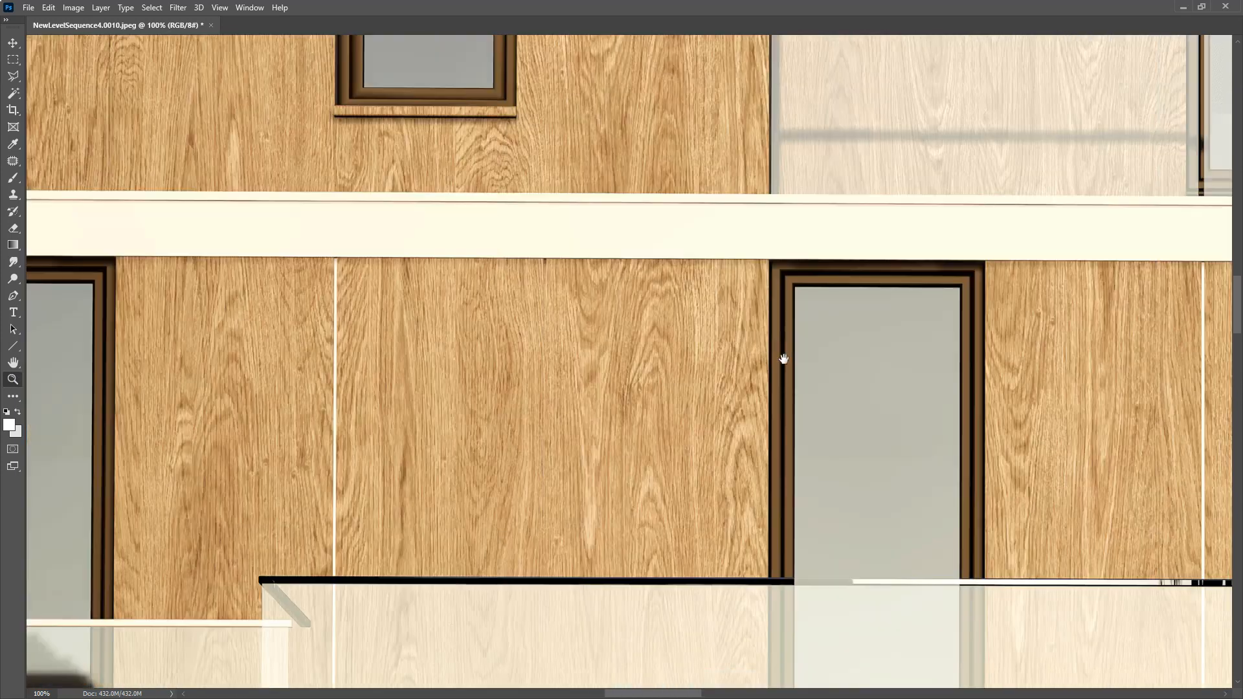
pyautogui.moveTo(783, 358); pyautogui.dragTo(551, 282)
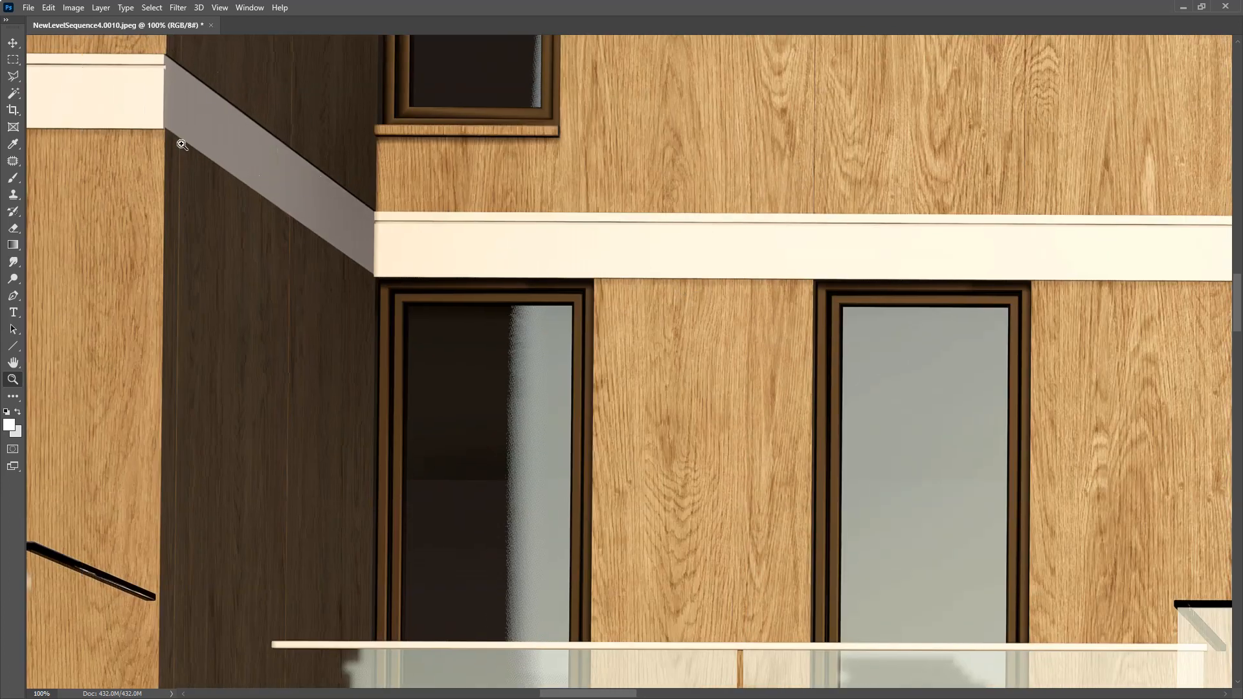
pyautogui.moveTo(198, 166)
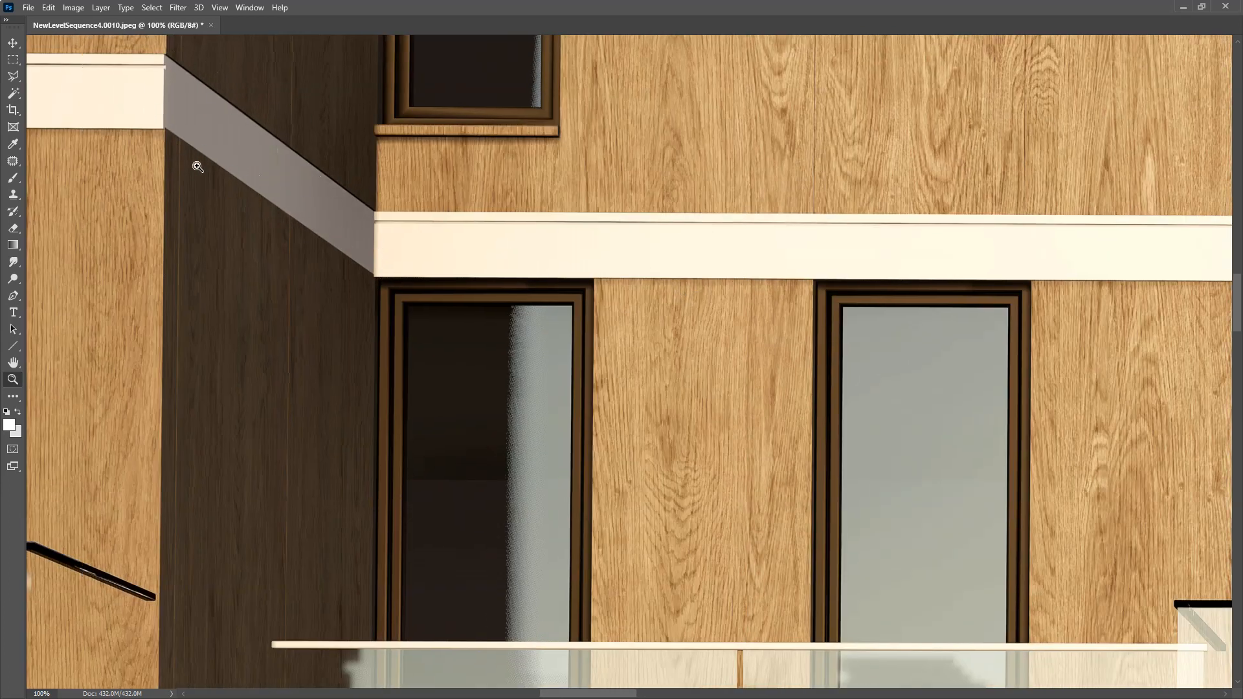
pyautogui.click(197, 167)
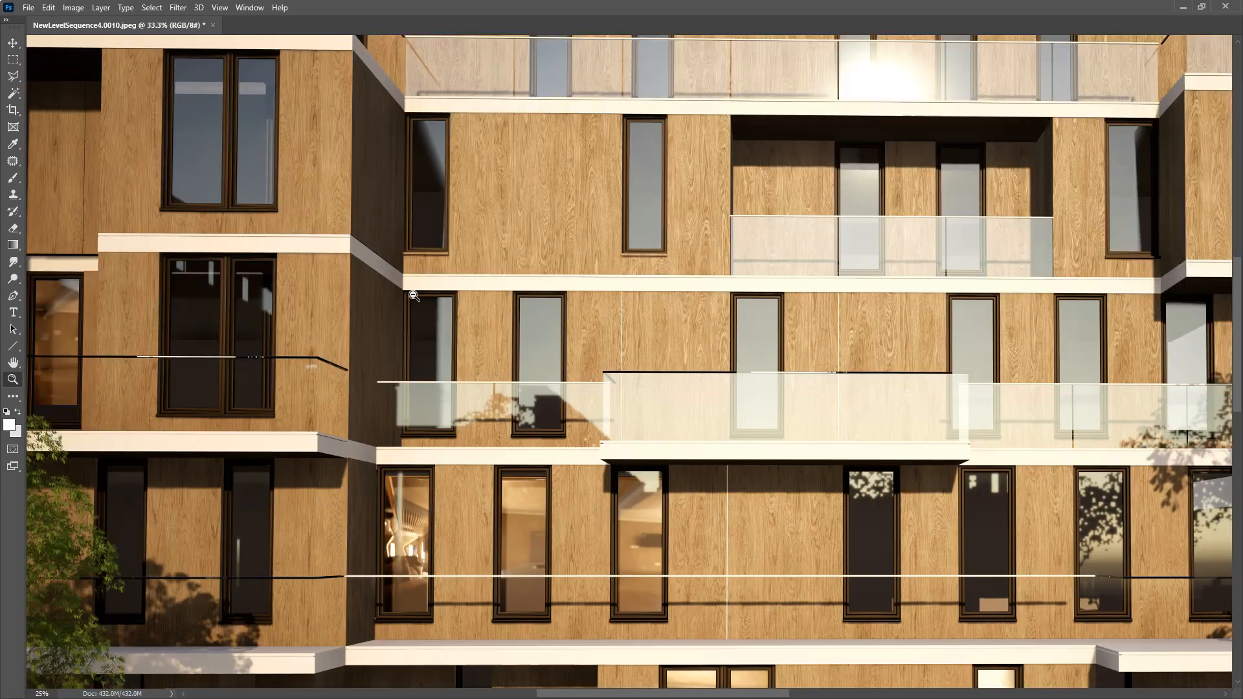
pyautogui.click(413, 296)
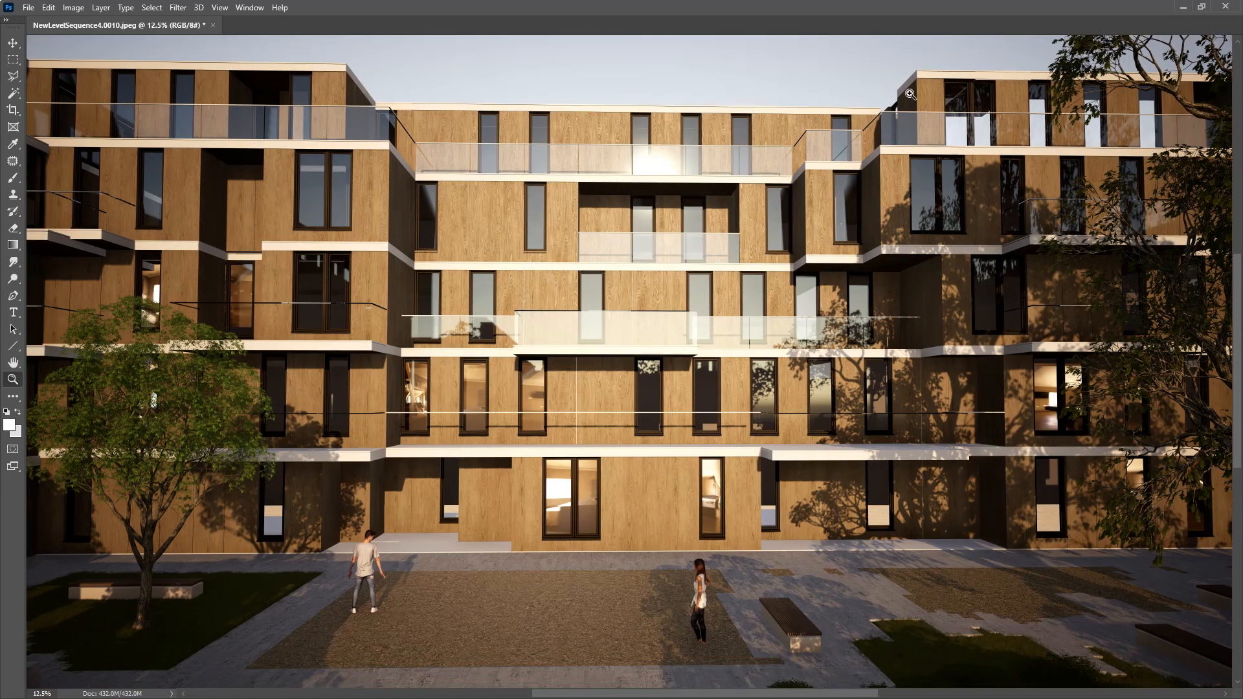
pyautogui.moveTo(899, 144)
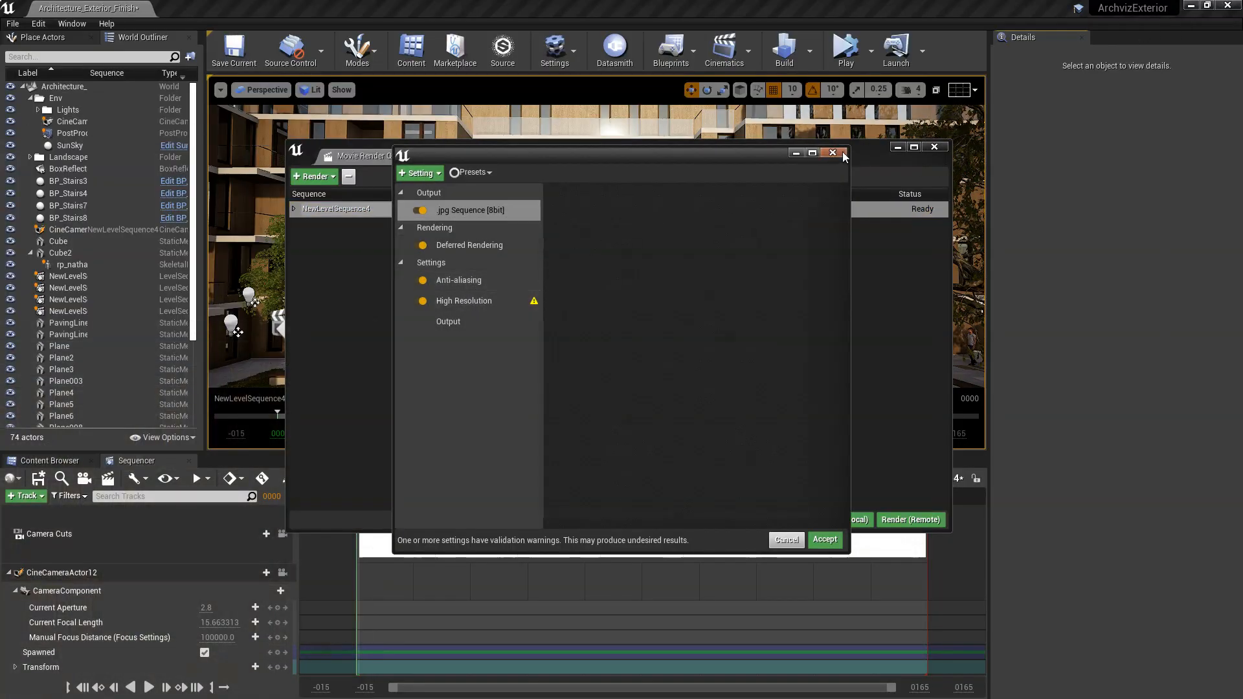
# Close the job settings window and the Movie Render Queue window.
pyautogui.click(824, 539)
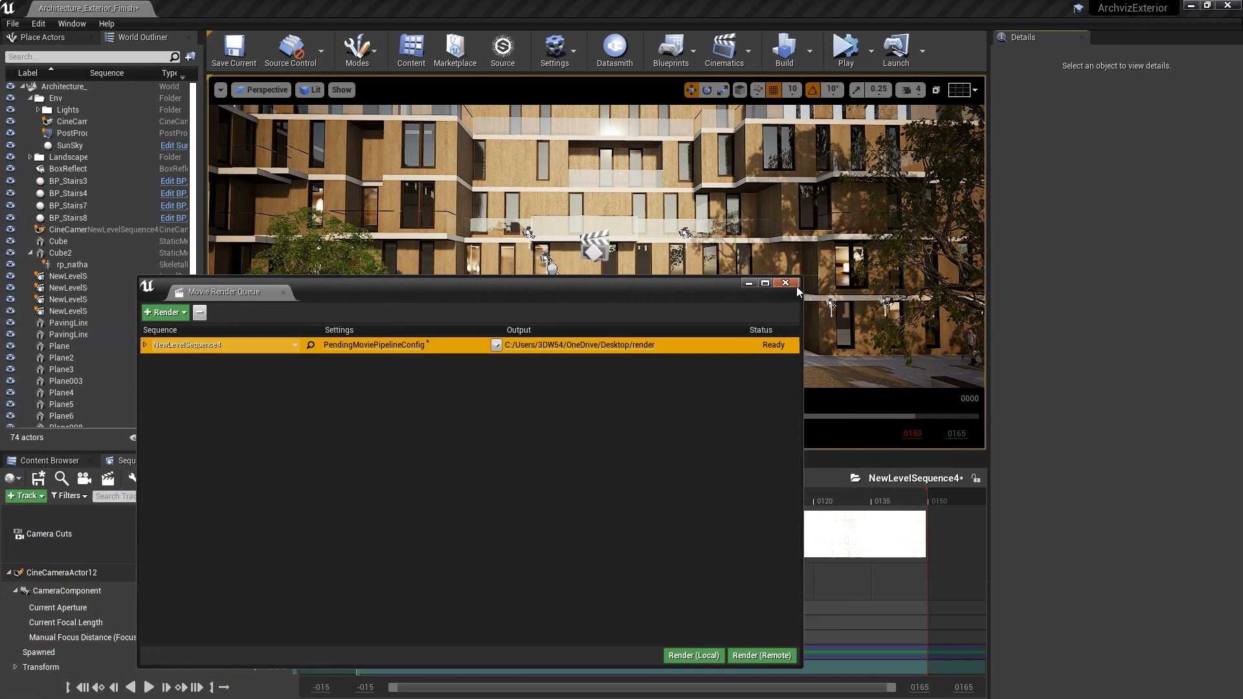
pyautogui.click(785, 282)
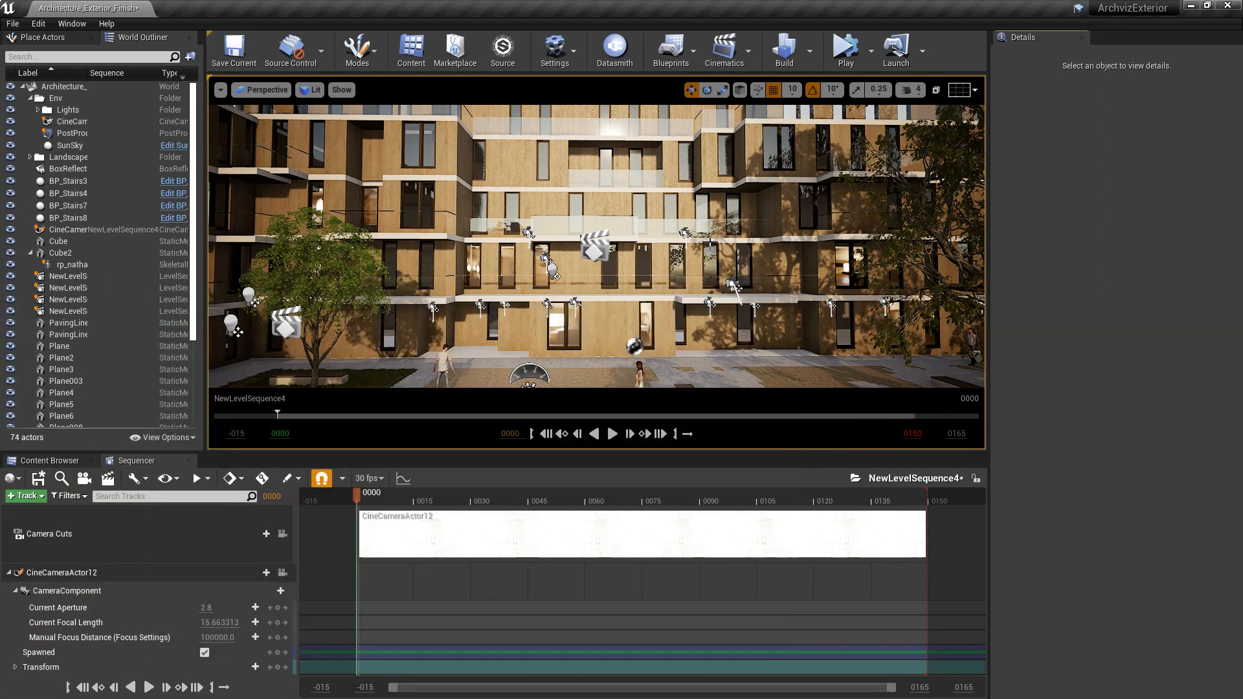